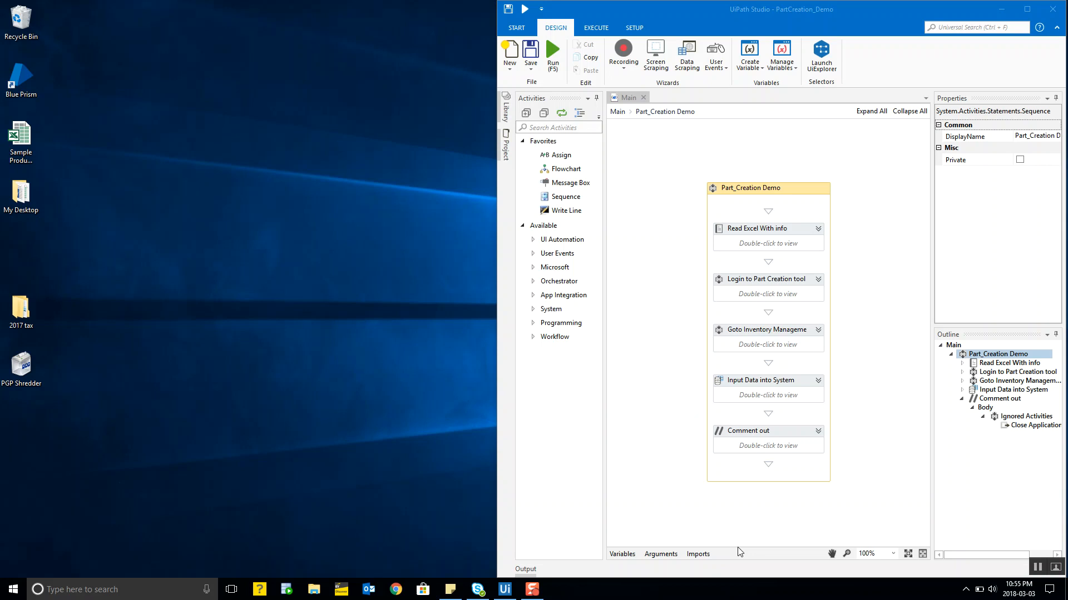
mouse_move(695, 420)
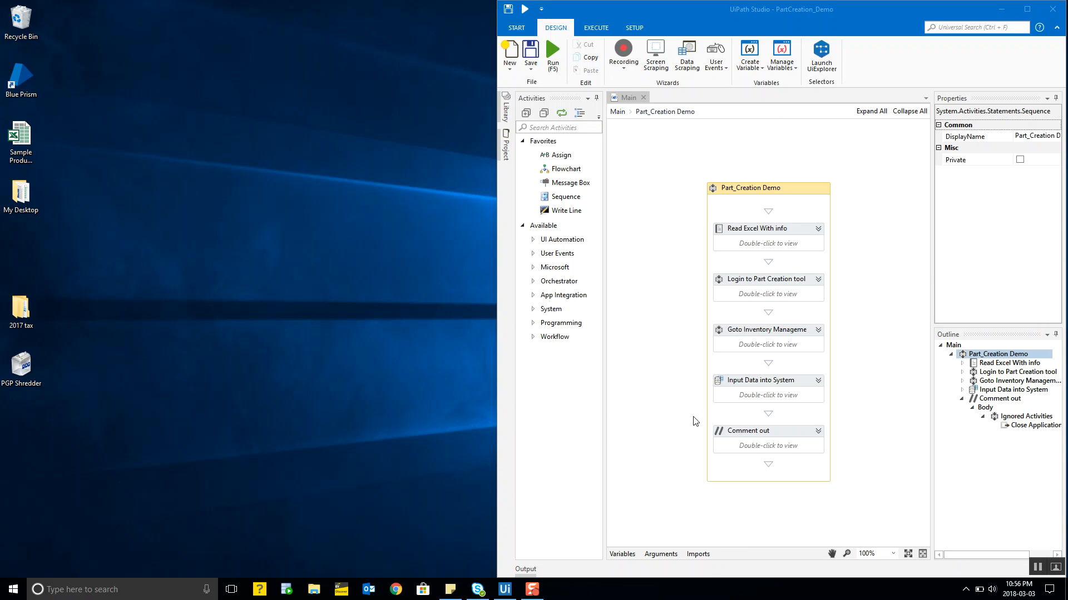
Check the Read Excel step, then open the sample spreadsheet and inspect the product rows through Prod2005 and their Inventory type.
click(756, 229)
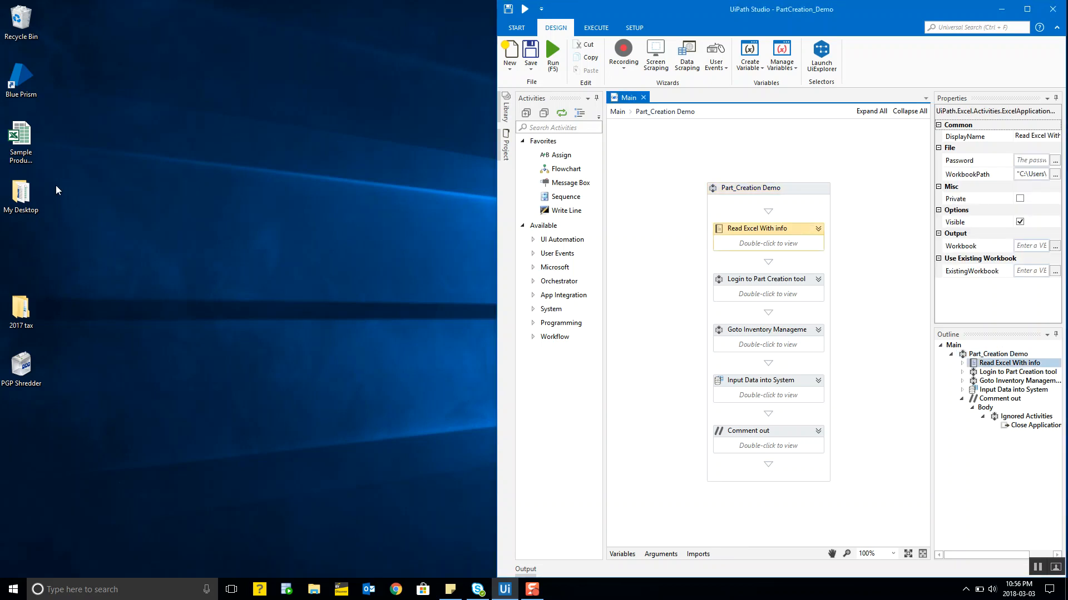
click(20, 133)
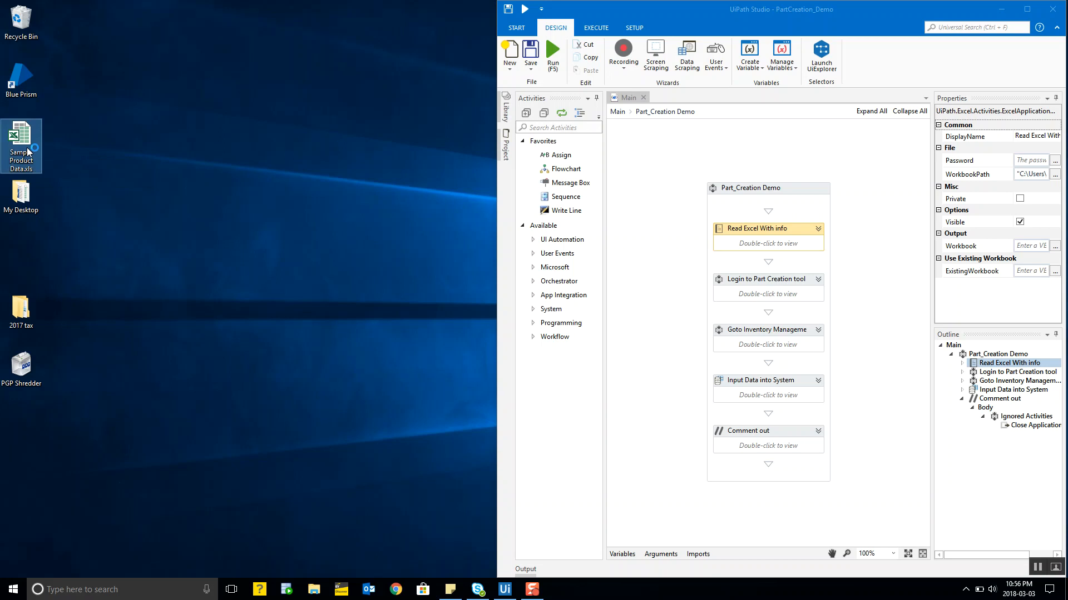
double_click(21, 133)
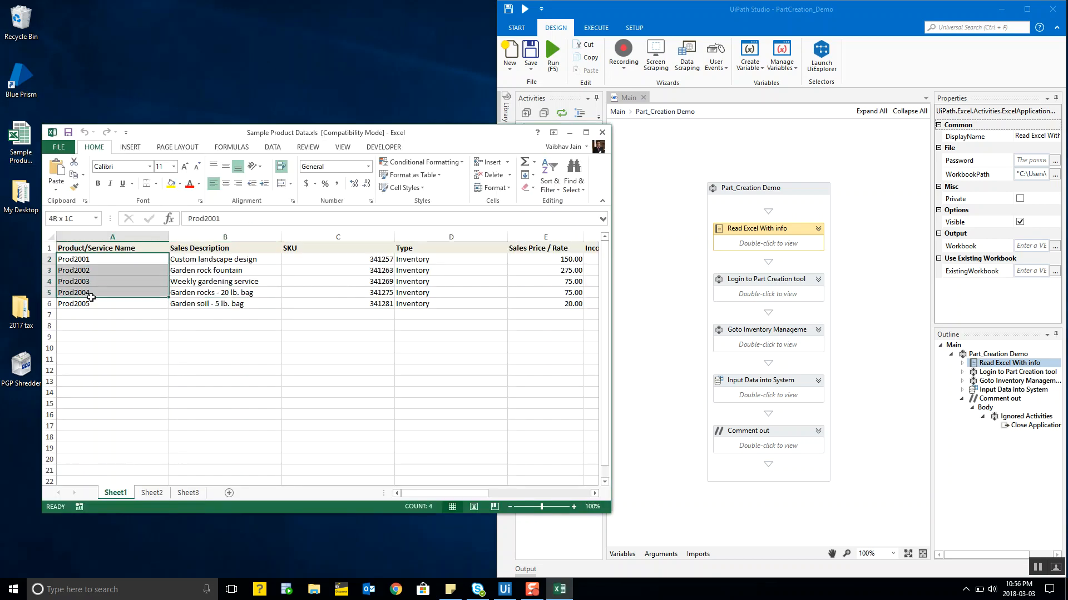
click(99, 304)
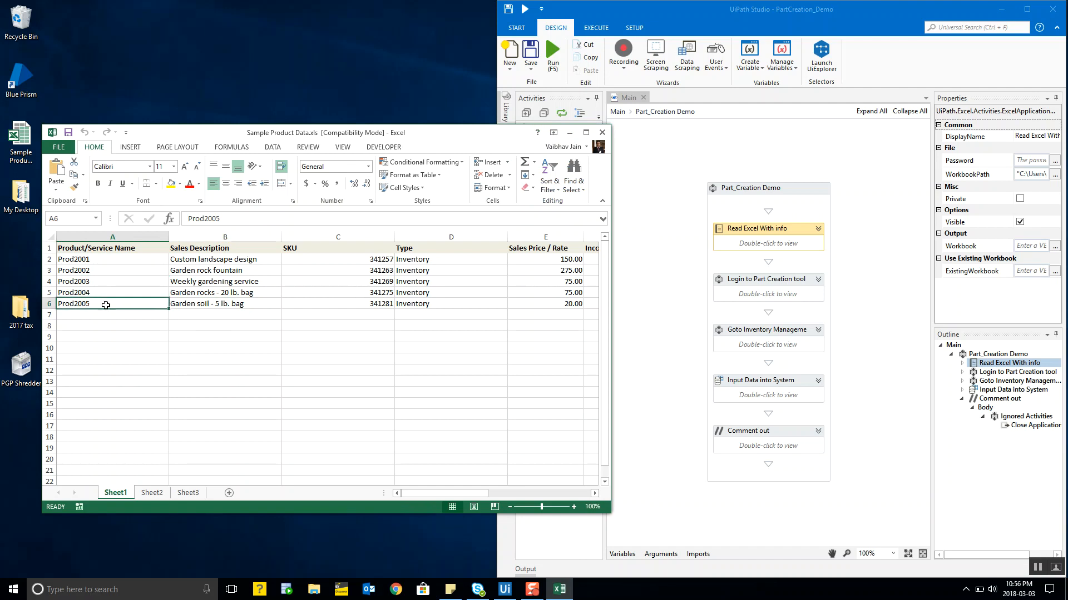
click(337, 259)
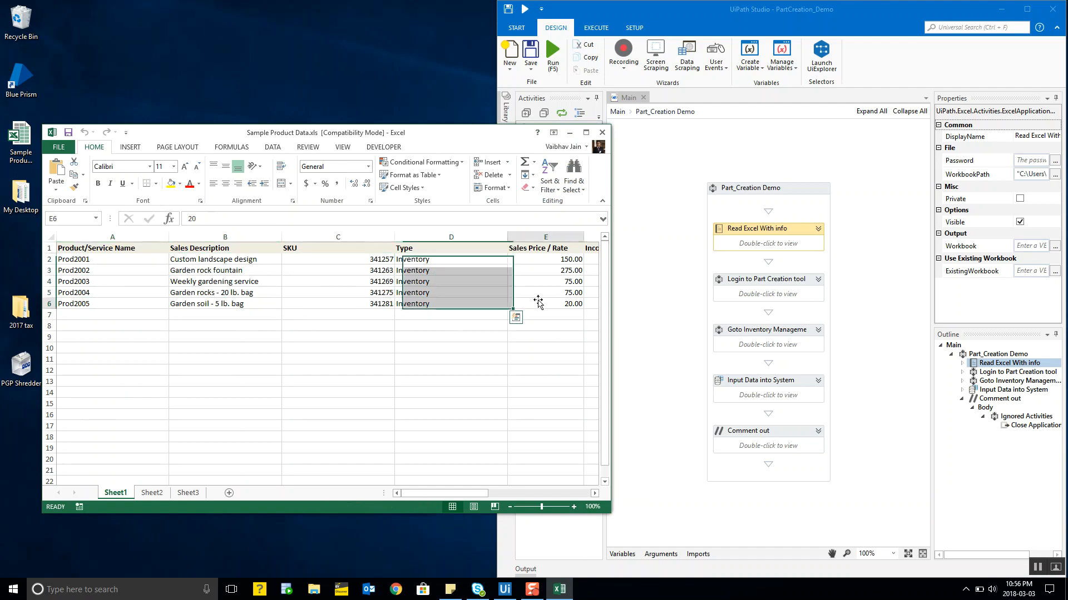
scroll(right, 3)
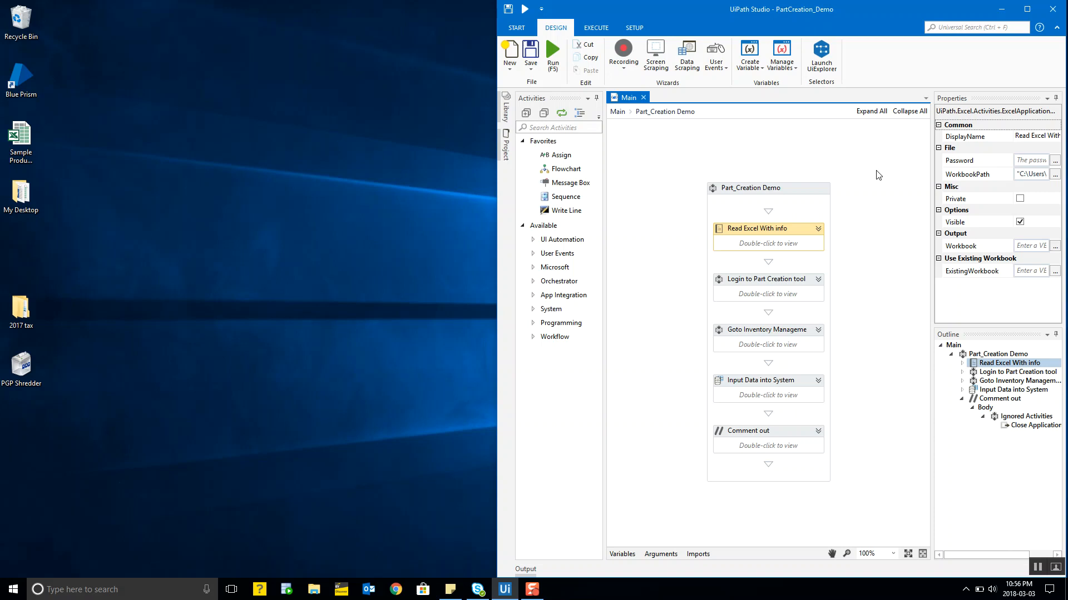
Review the workflow's Login, Goto Inventory Management, Input Data and Close Application activities inside the Comment out block.
click(767, 279)
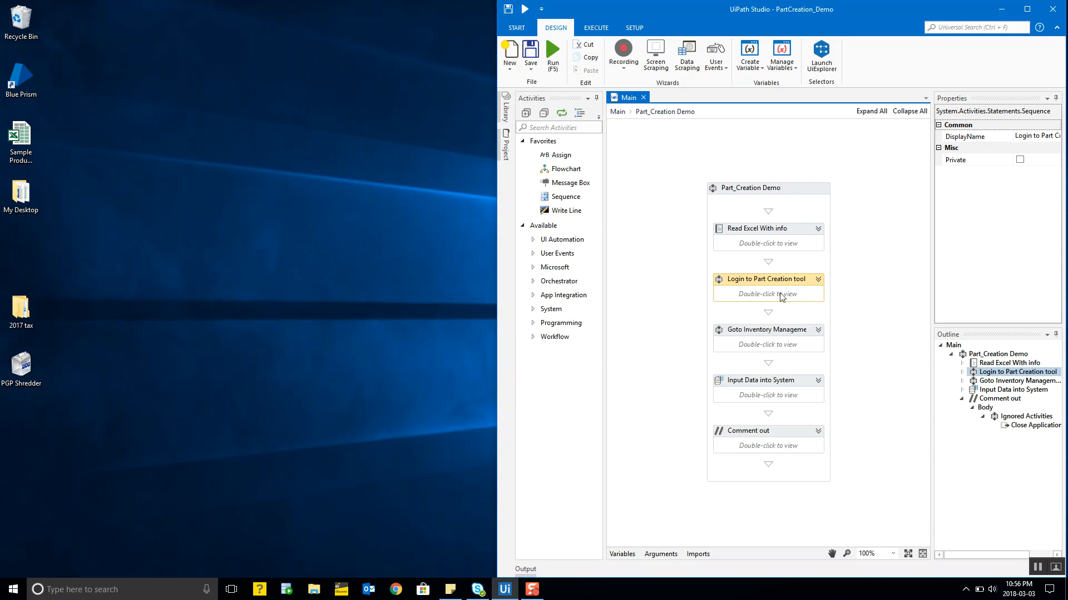
click(767, 330)
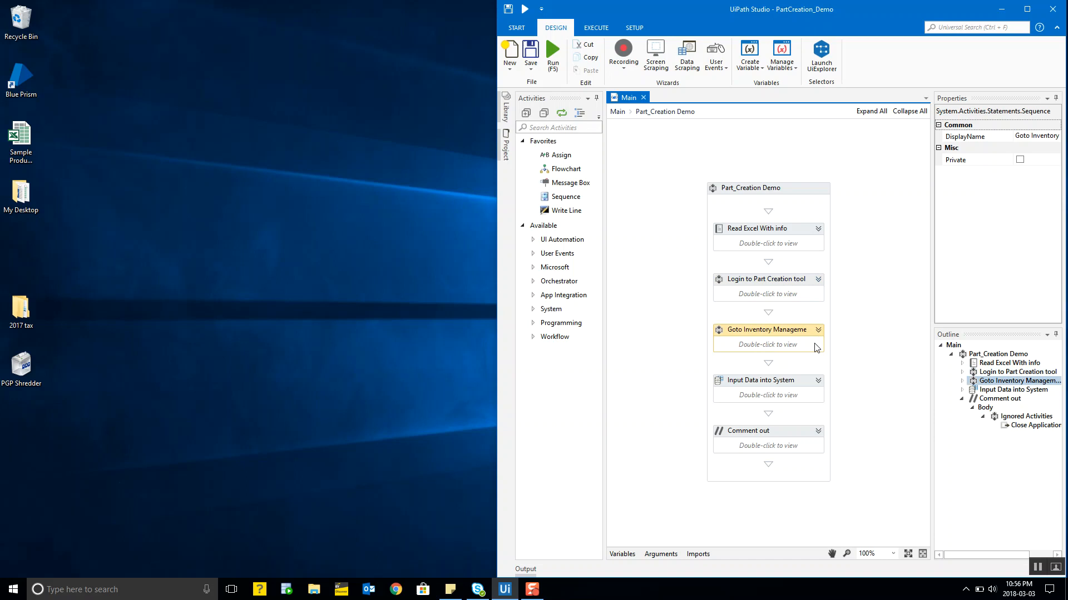
click(769, 380)
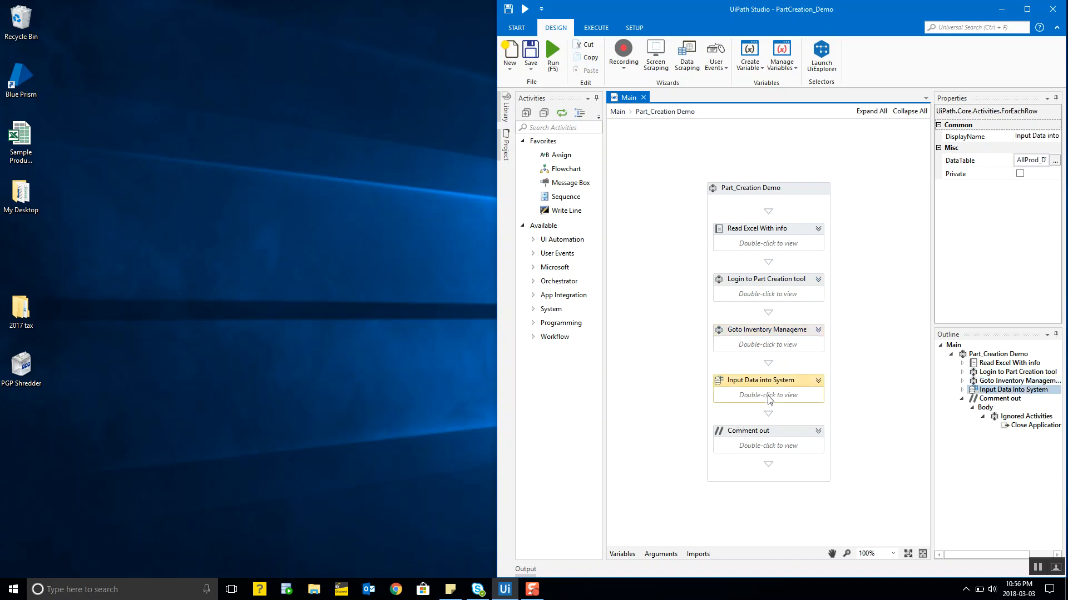
mouse_move(856, 355)
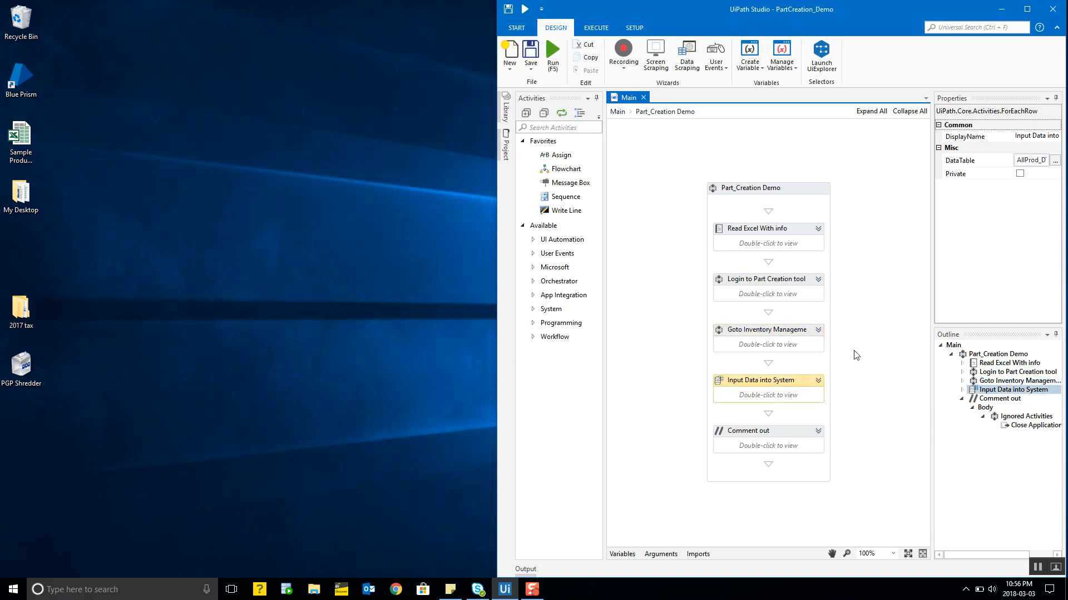
click(747, 188)
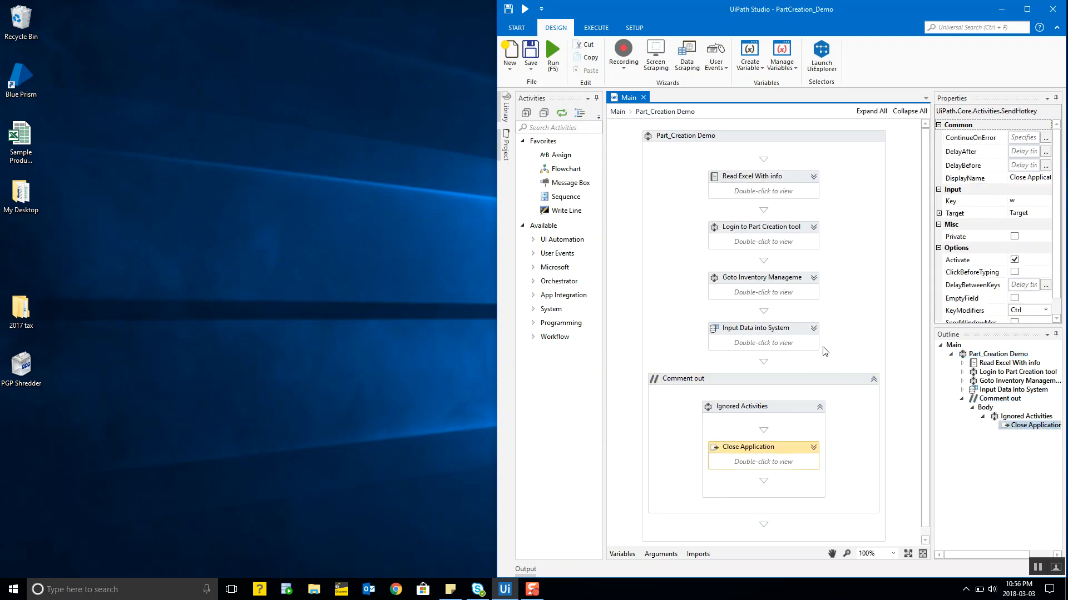
click(683, 378)
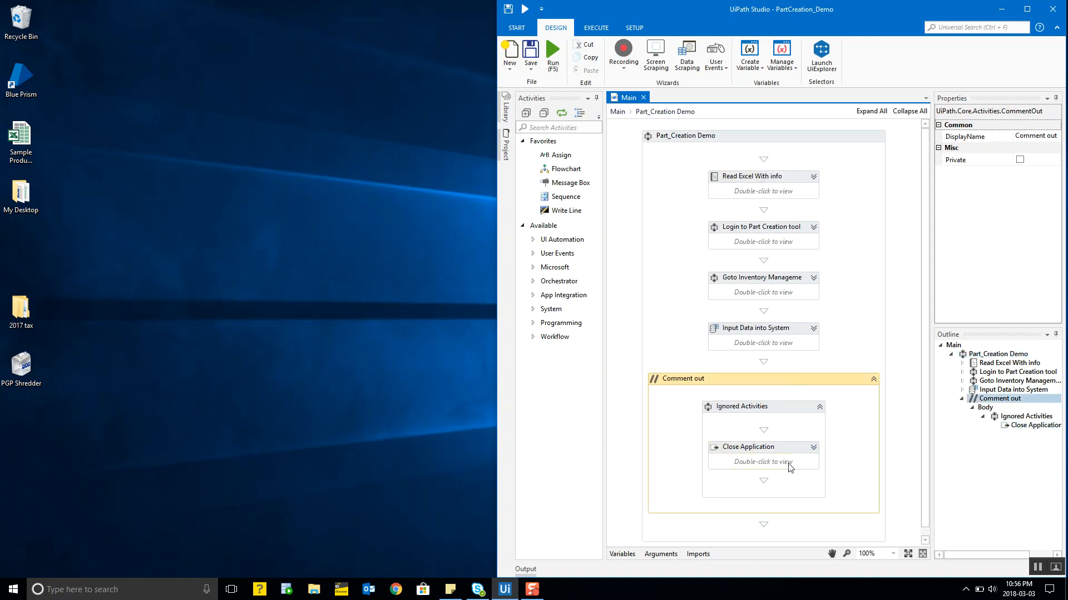
mouse_move(778, 421)
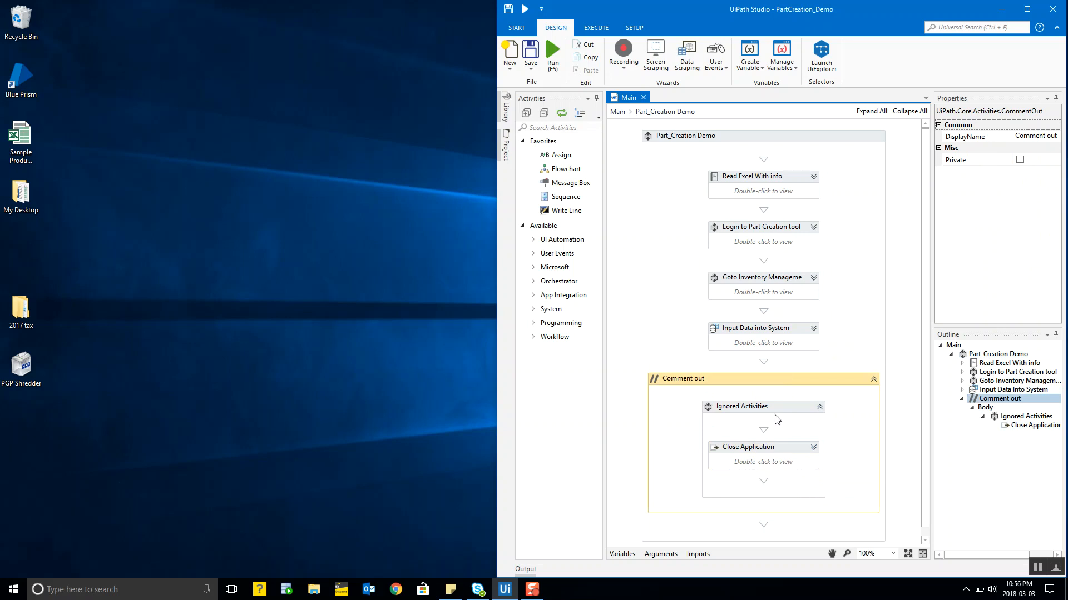
mouse_move(823, 390)
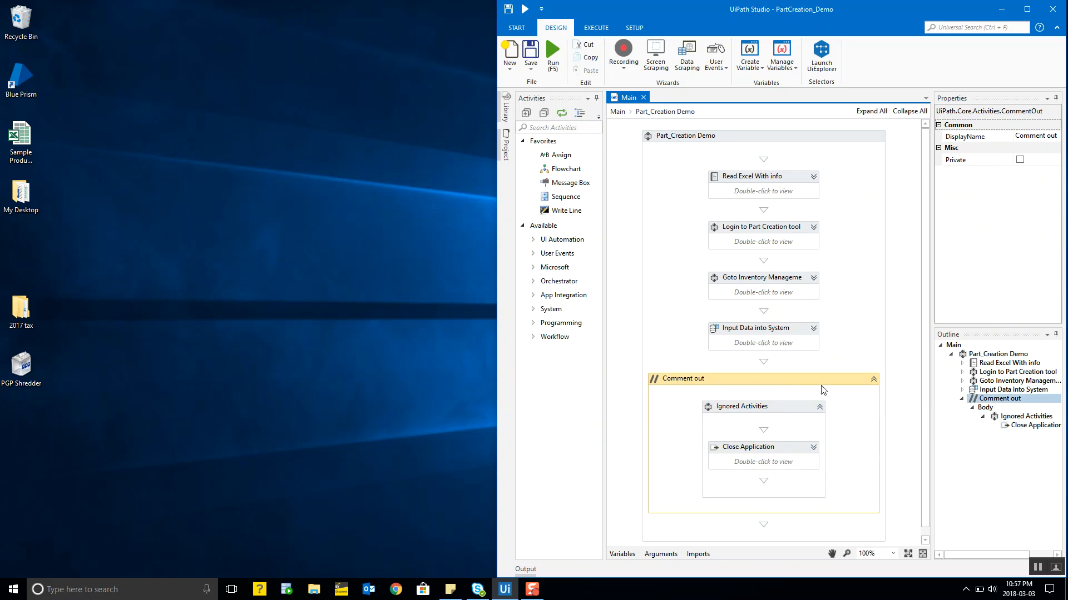
click(762, 447)
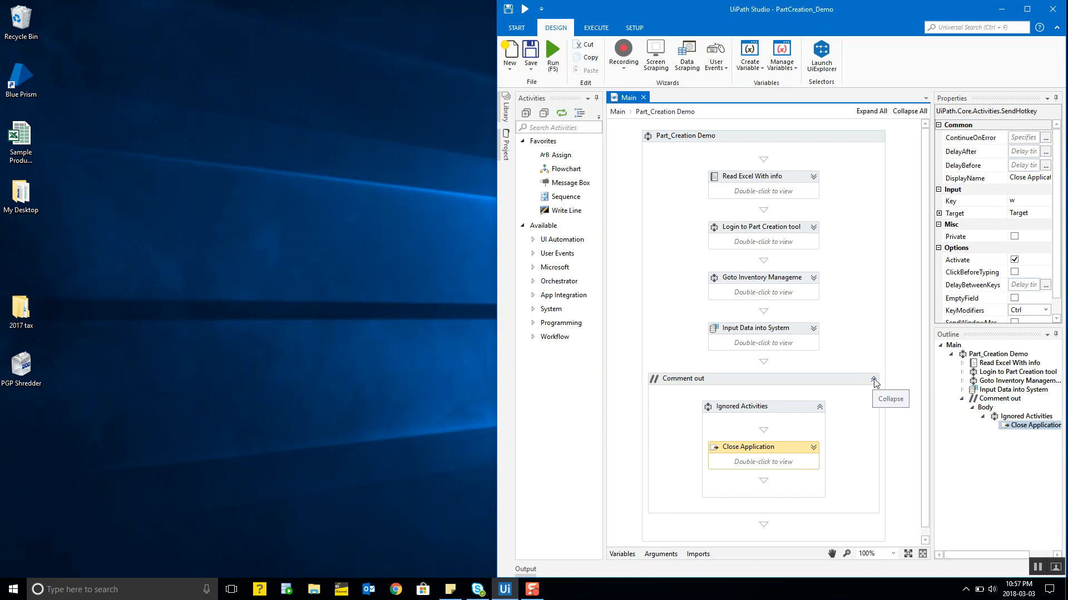
click(874, 380)
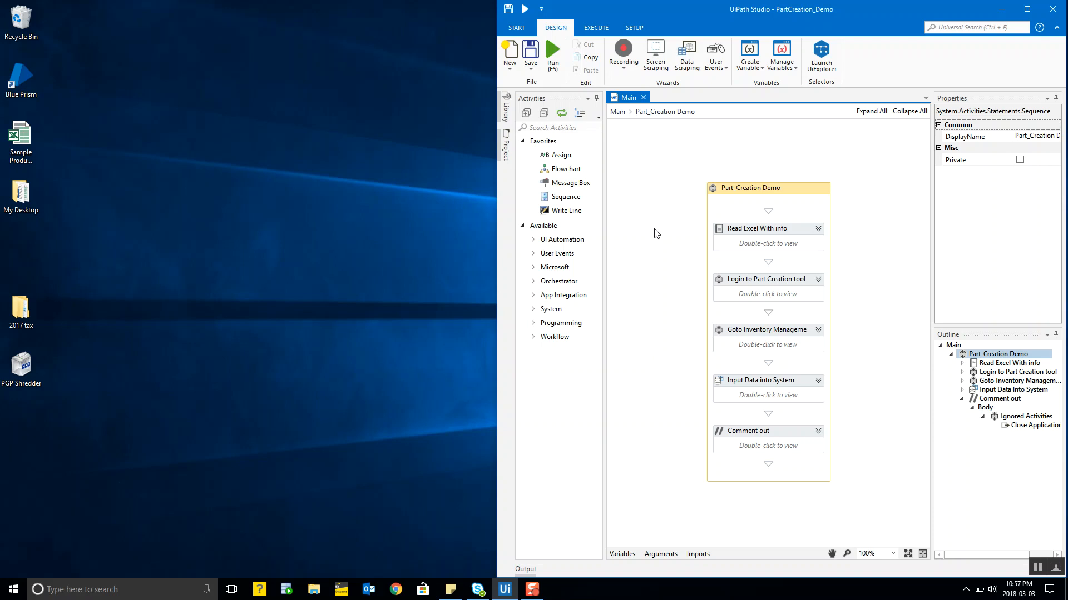
mouse_move(660, 203)
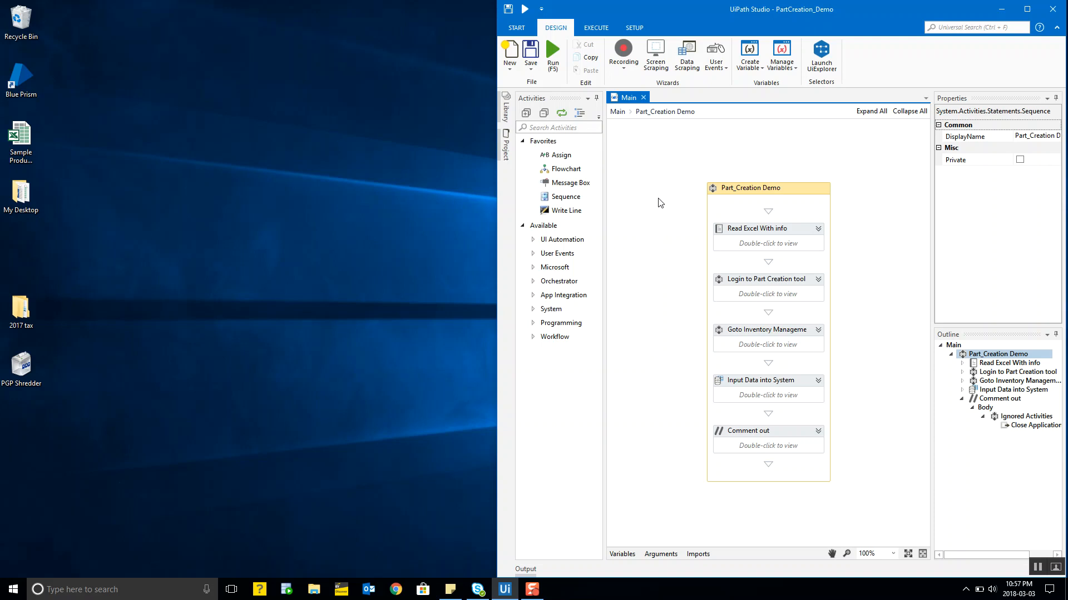
mouse_move(662, 174)
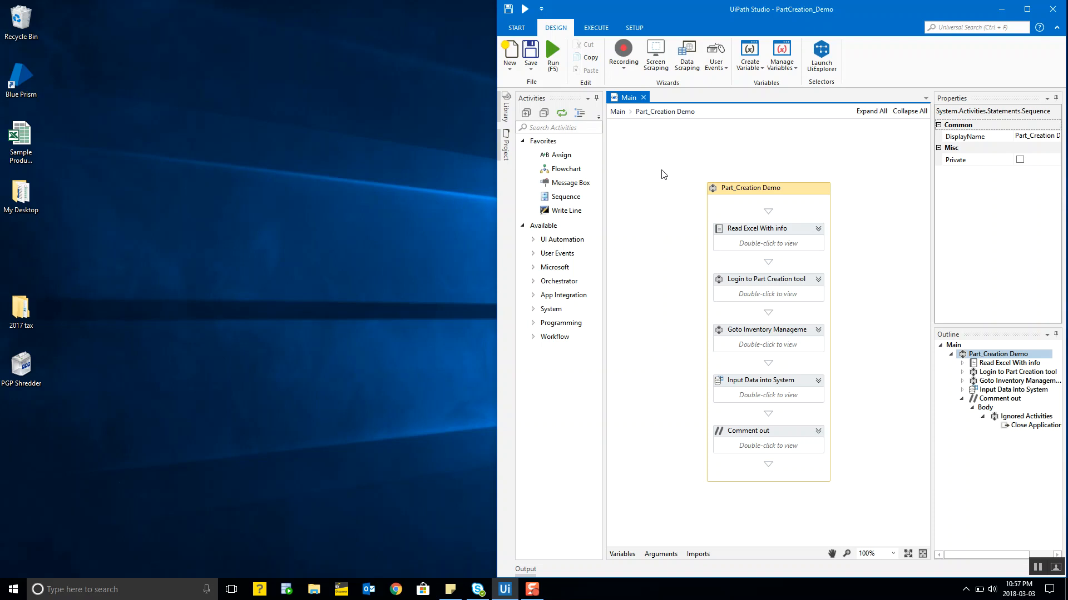
mouse_move(669, 509)
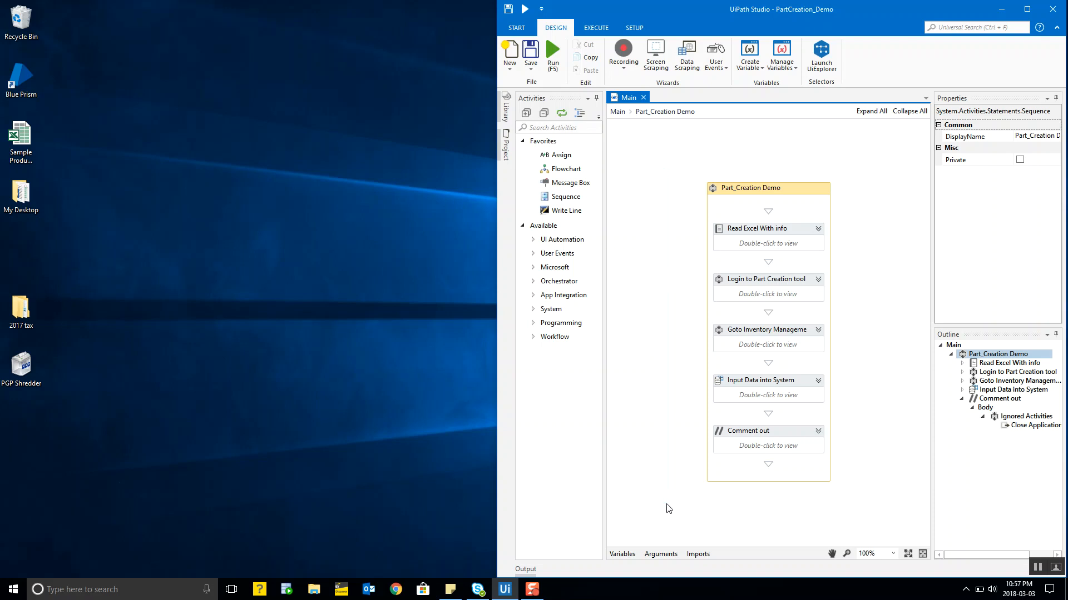
mouse_move(680, 278)
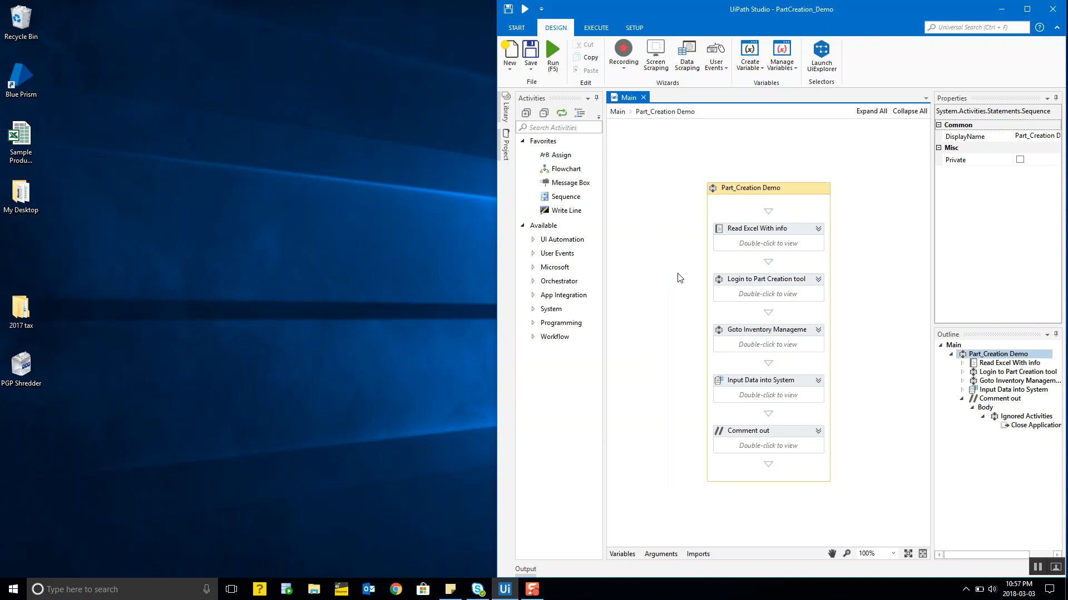
mouse_move(552, 52)
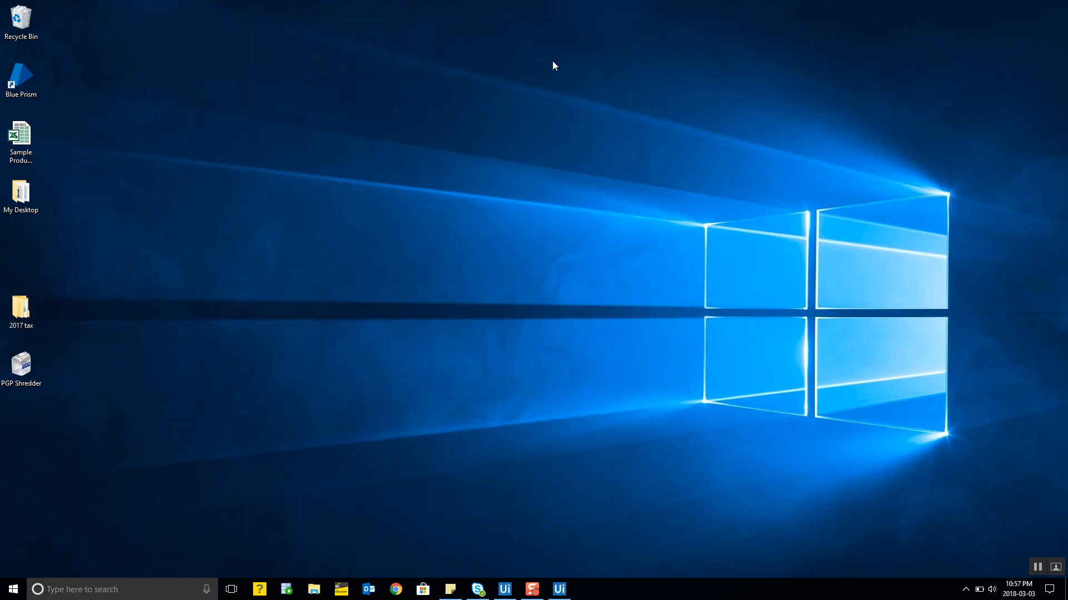
Let the bot open the QuickBooks login page and sign in to reach the Demo Business dashboard.
double_click(20, 133)
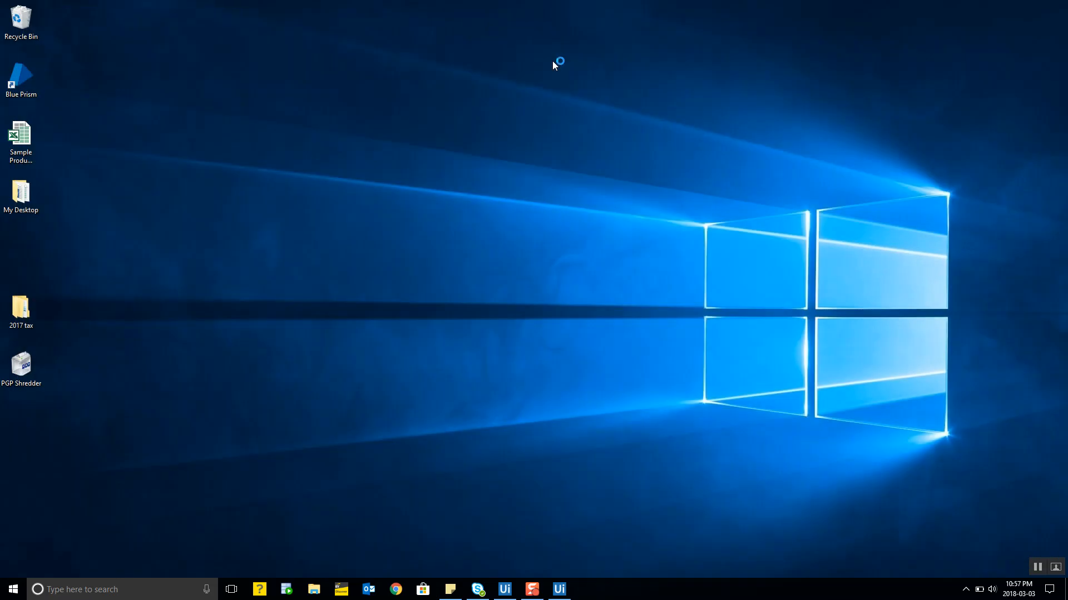
click(586, 590)
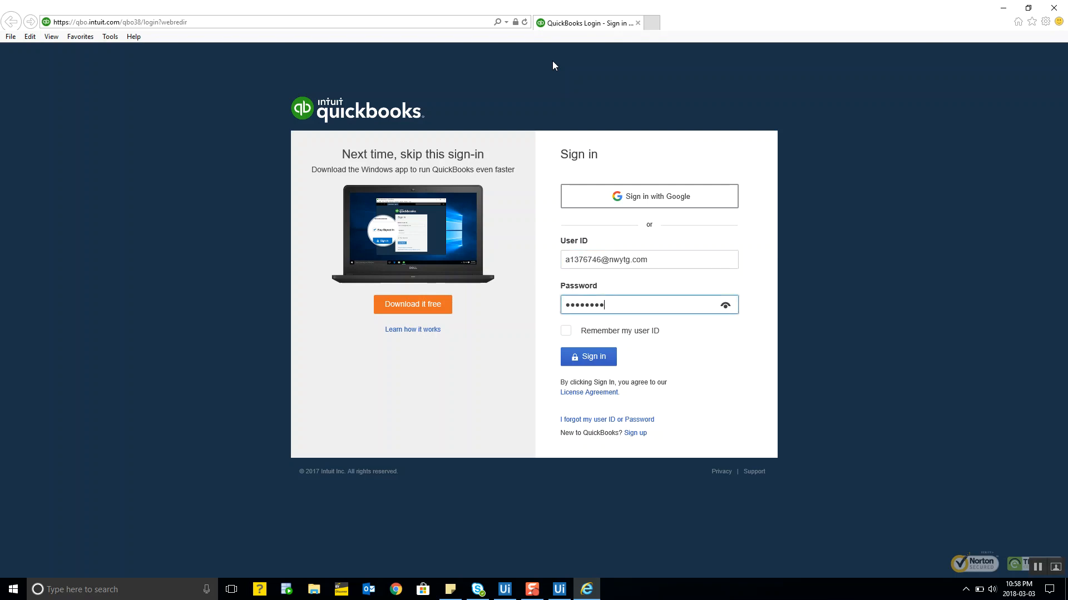
click(587, 356)
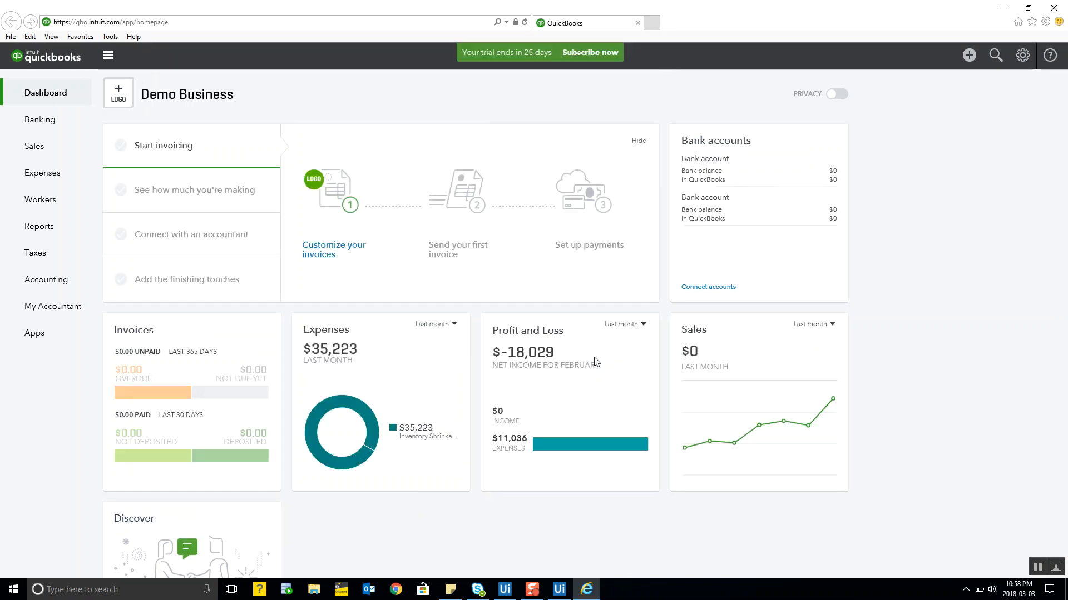
Go to Sales > Products and Services and start a new Inventory item.
click(34, 147)
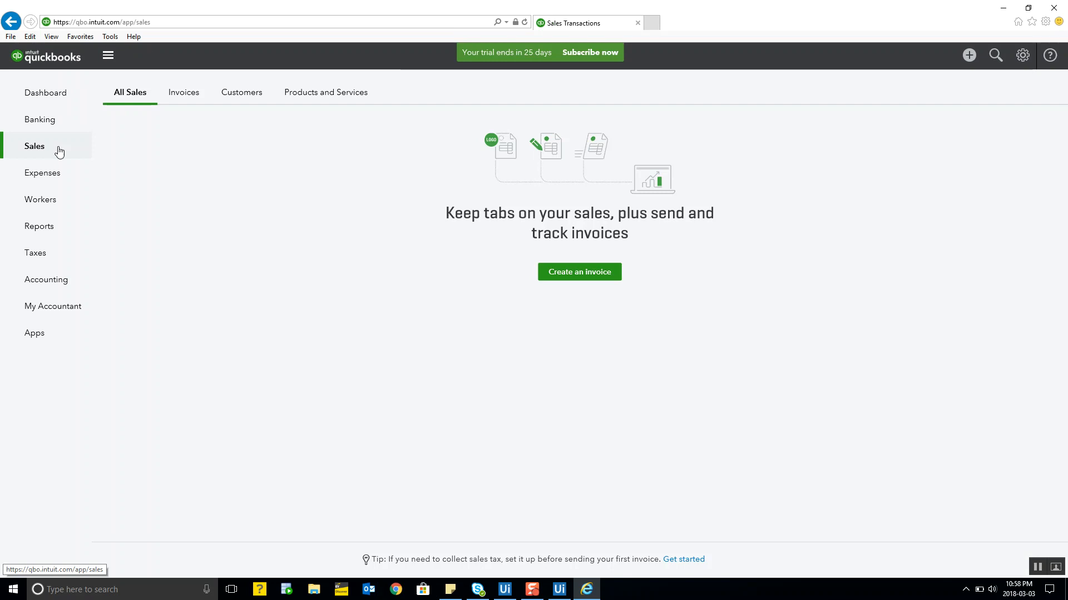
click(326, 93)
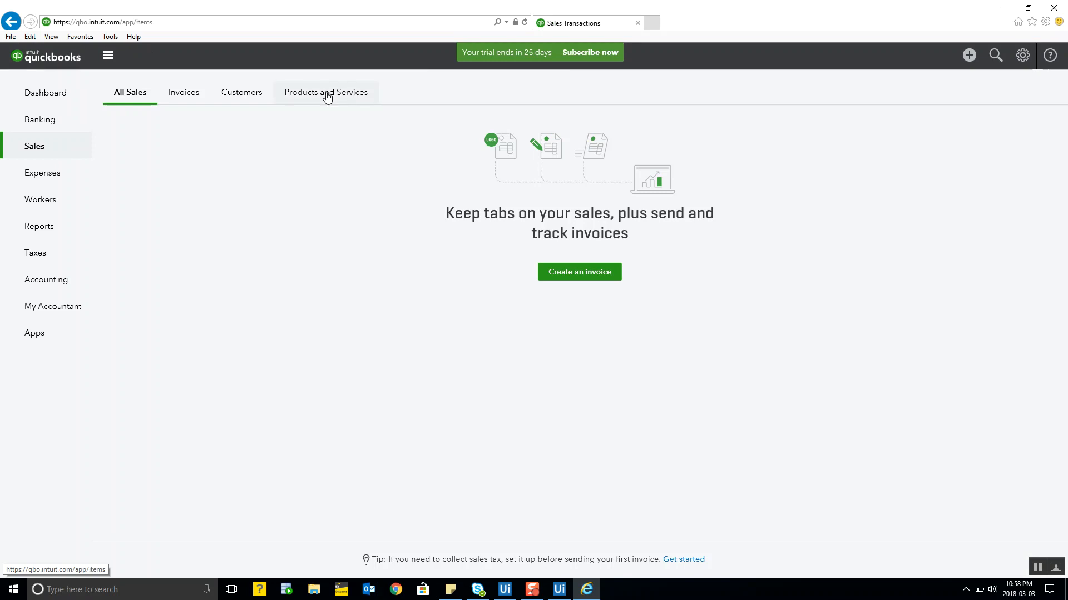
click(325, 91)
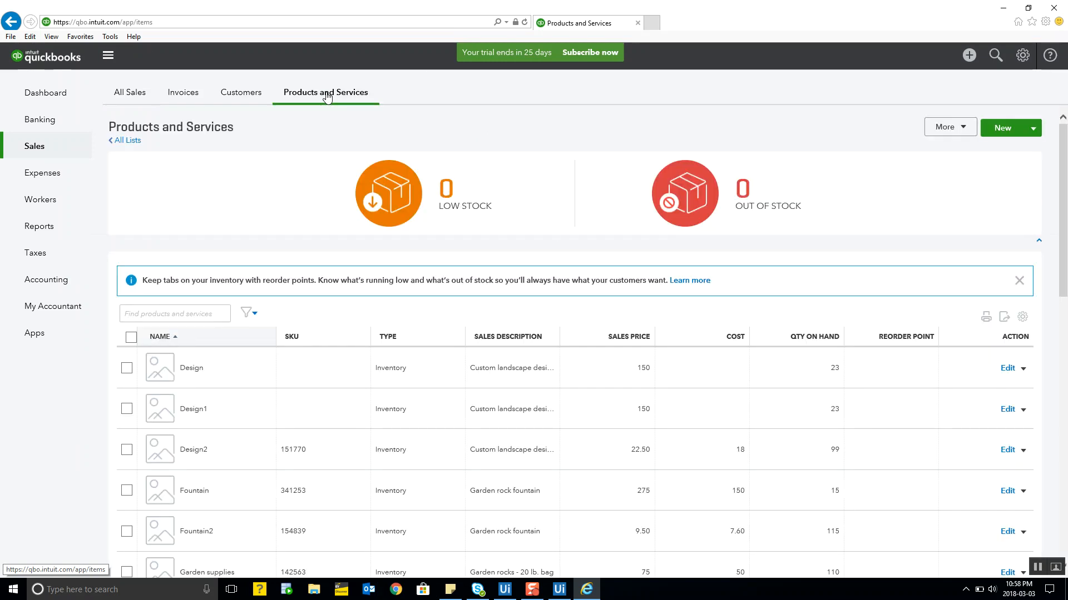
click(1003, 128)
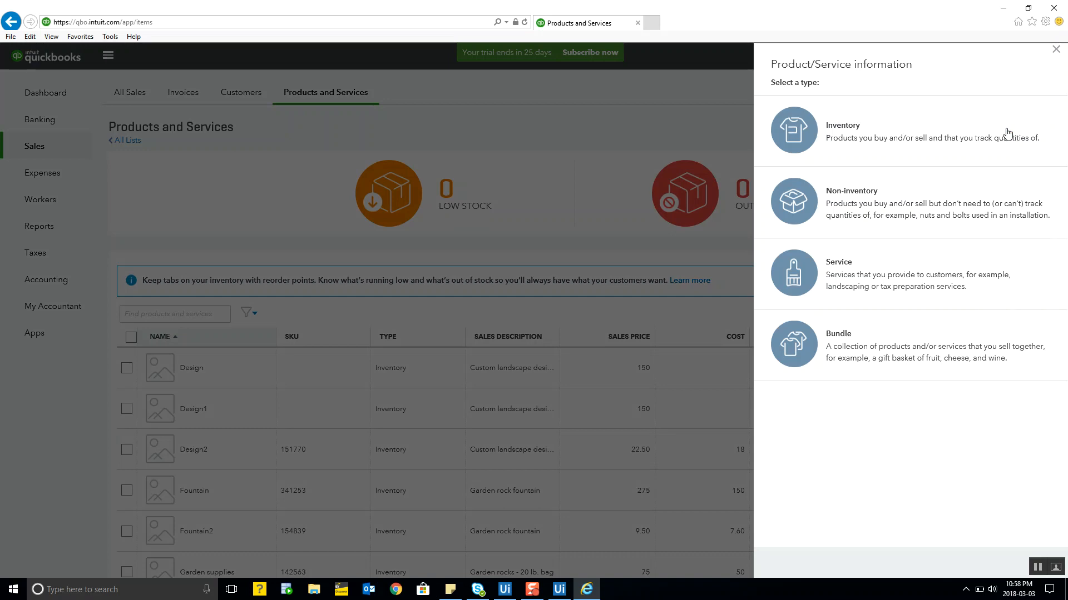
click(843, 131)
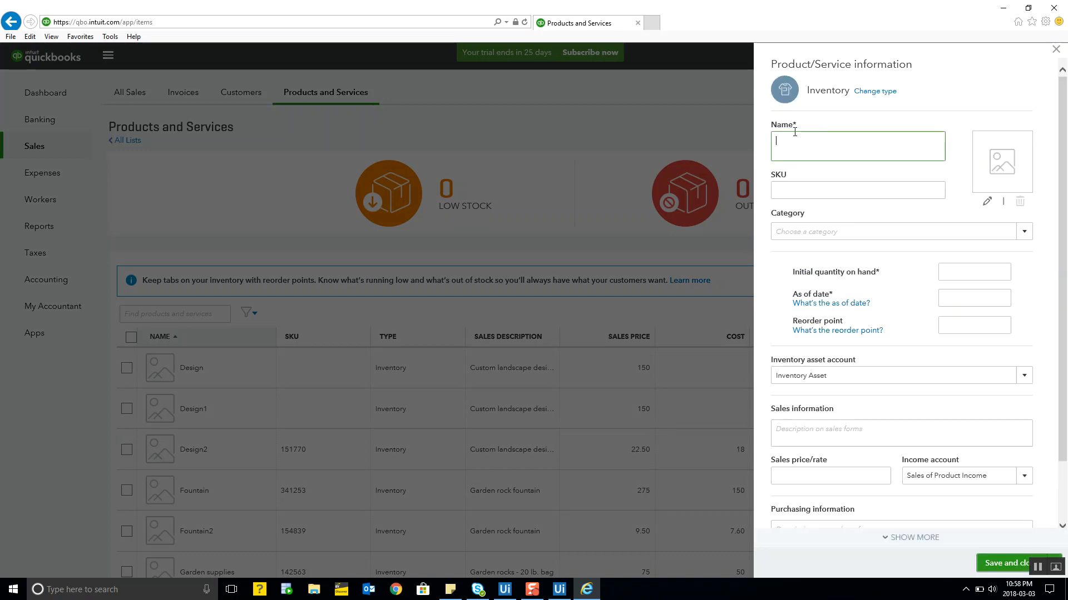
Enter Prod2001: SKU 341257, 23 on hand as of 02/14/2018, Custom landscape design, price 150, cost 250, and save.
text(Prod2001)
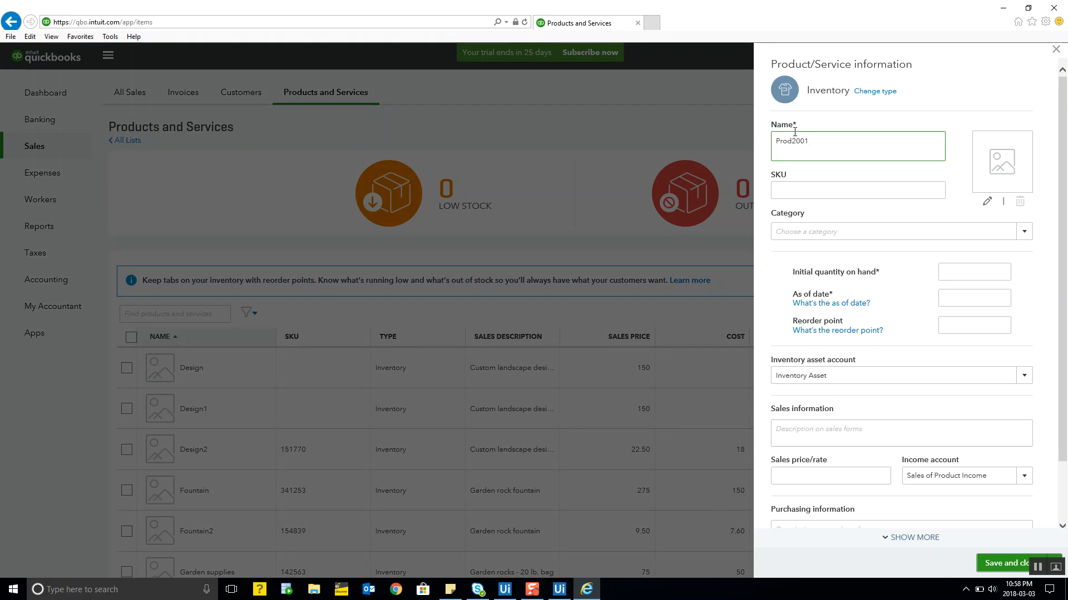
text(341257)
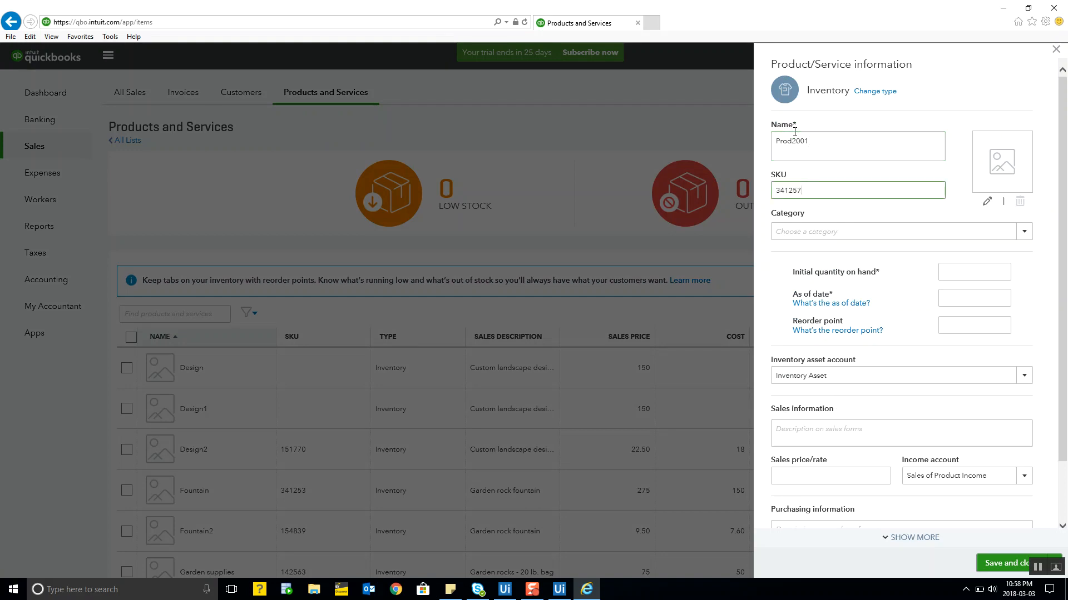
text(23)
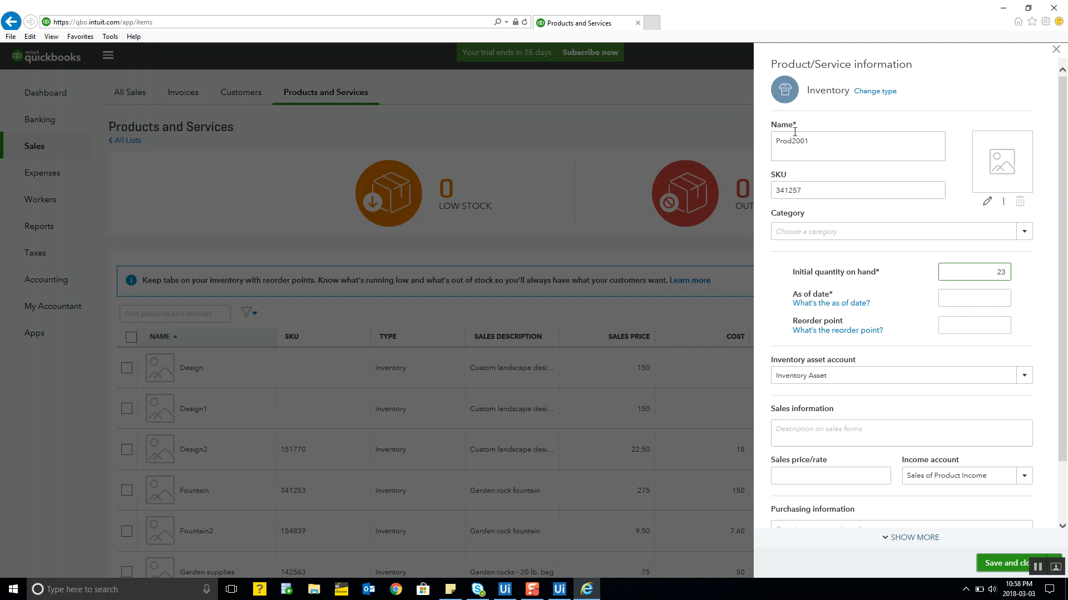
text(02/14/2018)
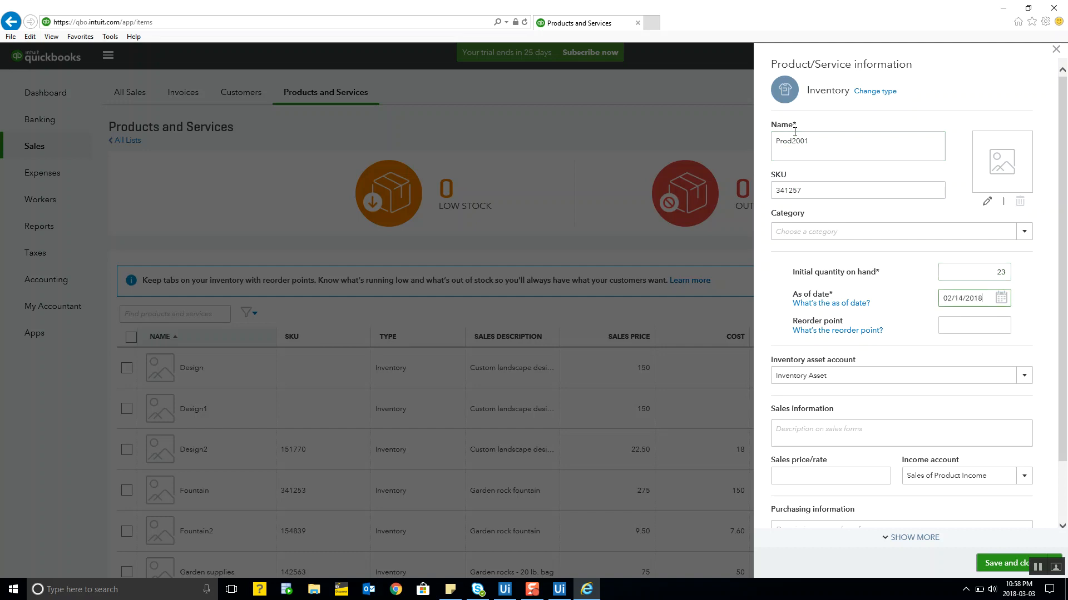
text(Custom landscape design)
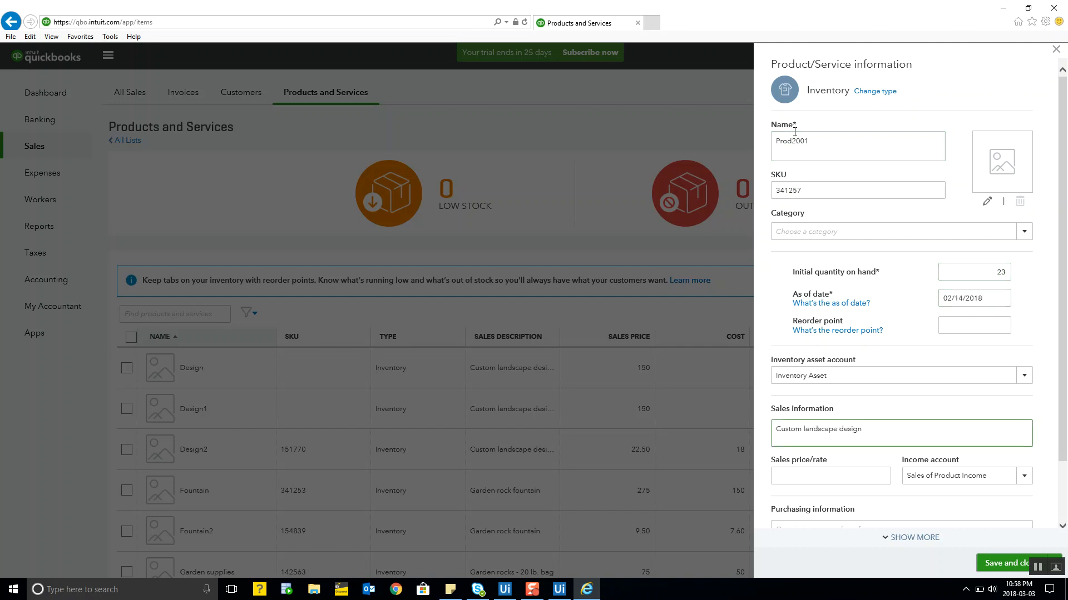
text(150)
click(901, 524)
text(Landscape design)
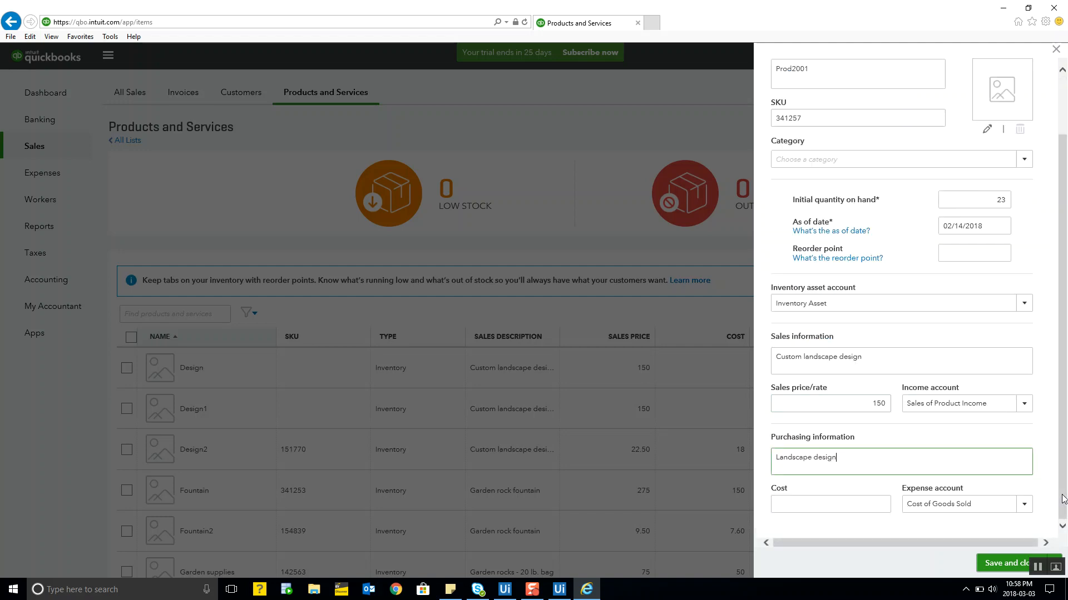
text(250)
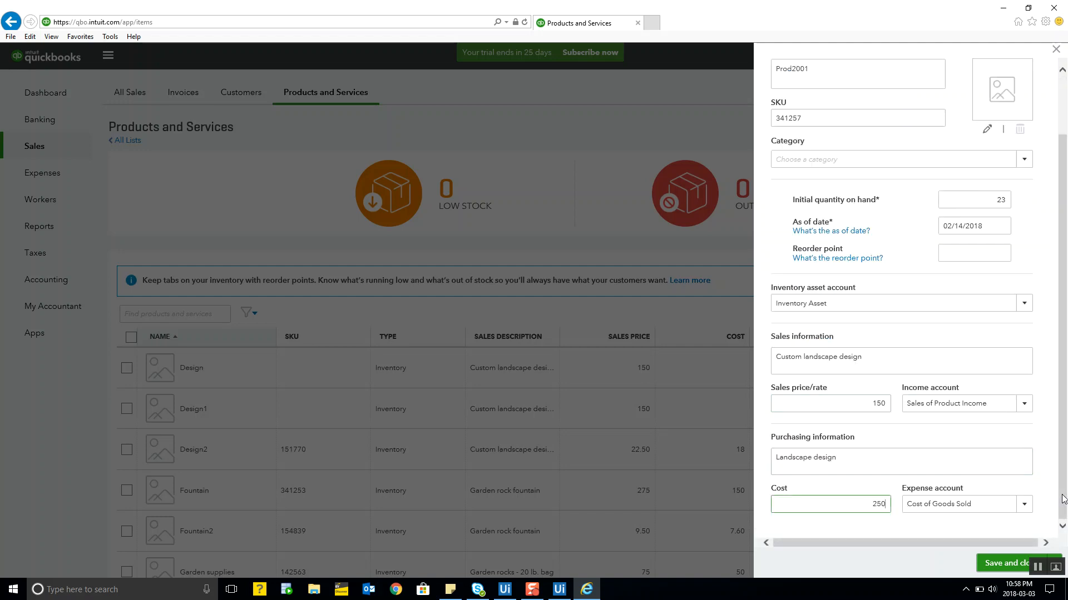
click(1012, 562)
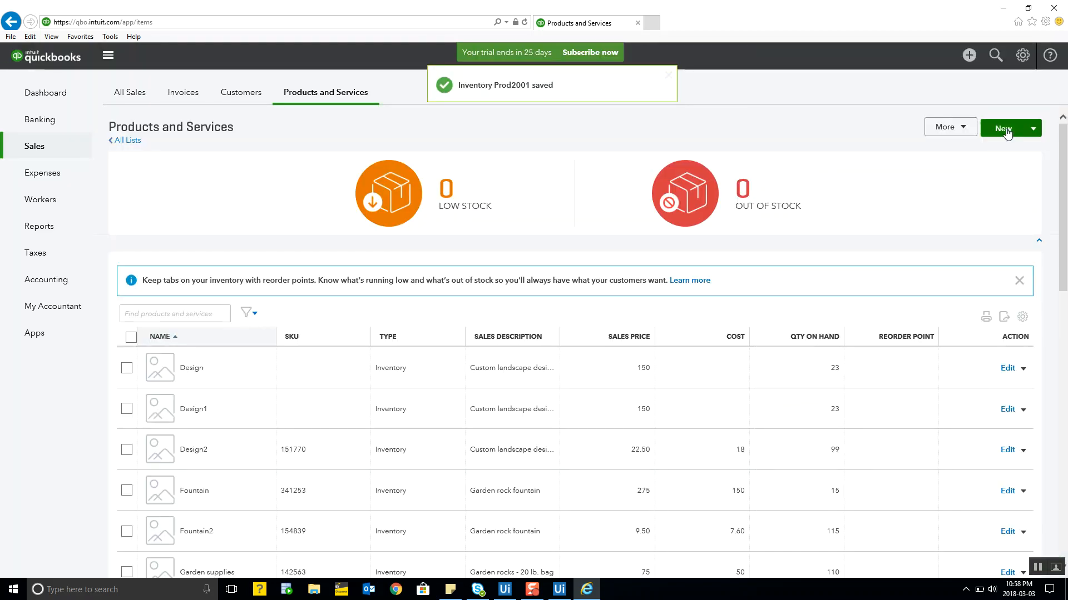
Create inventory item Prod2002: SKU 341263, 15 on hand as of 02/21/2018, Garden rock fountain, price 275, cost 150, and save.
click(1004, 128)
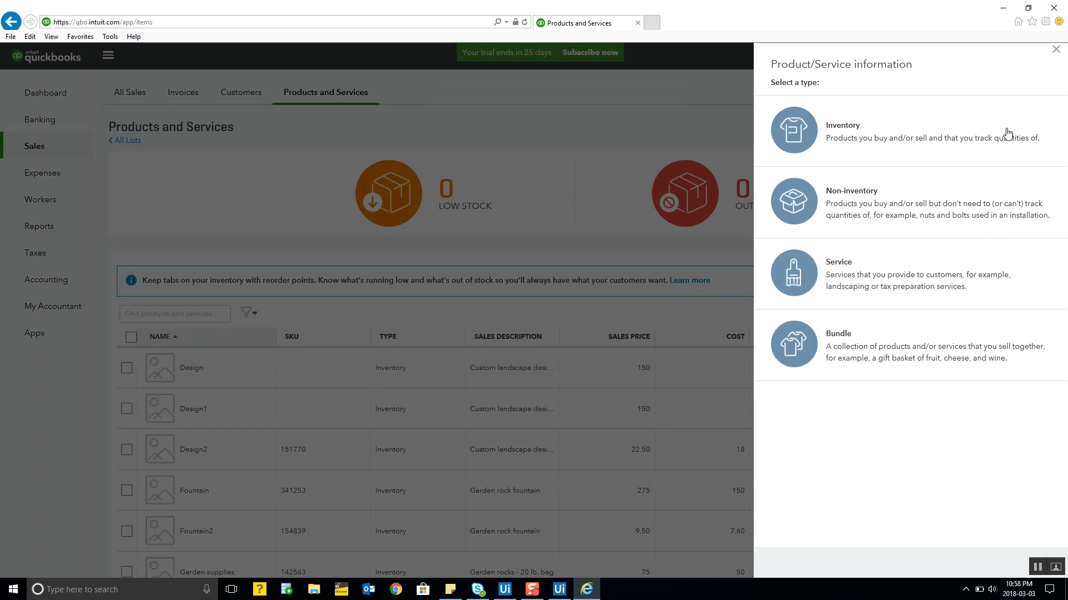
click(794, 131)
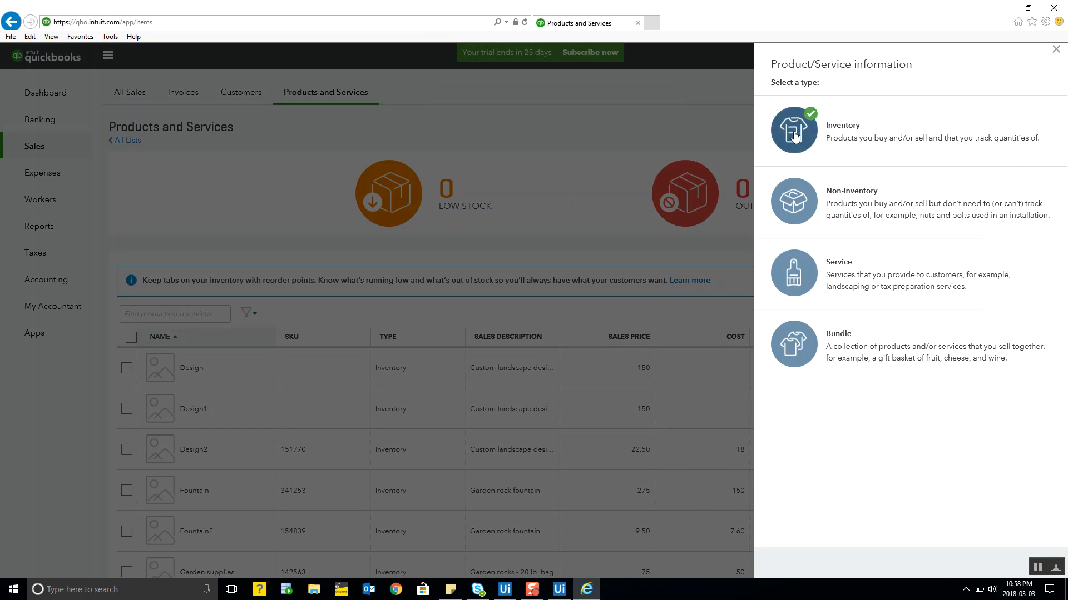
text(Prod2002)
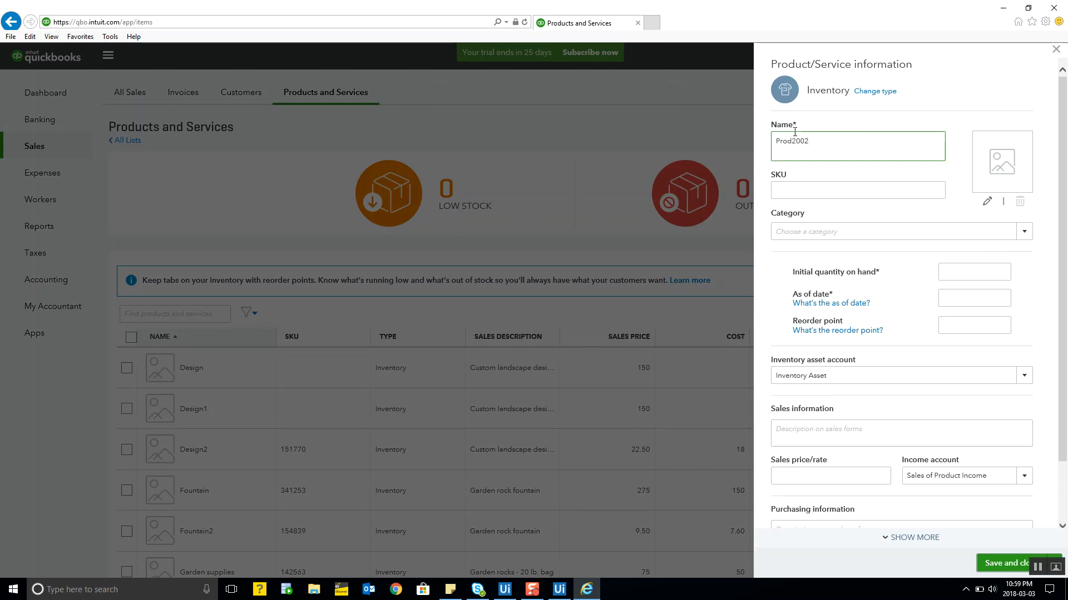
text(341263)
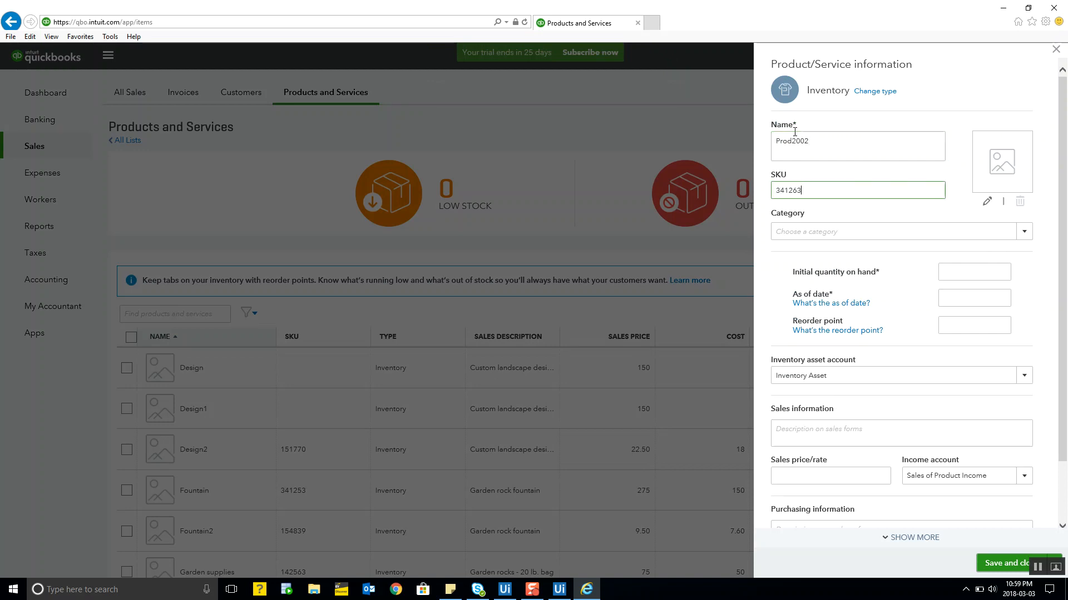
text(15)
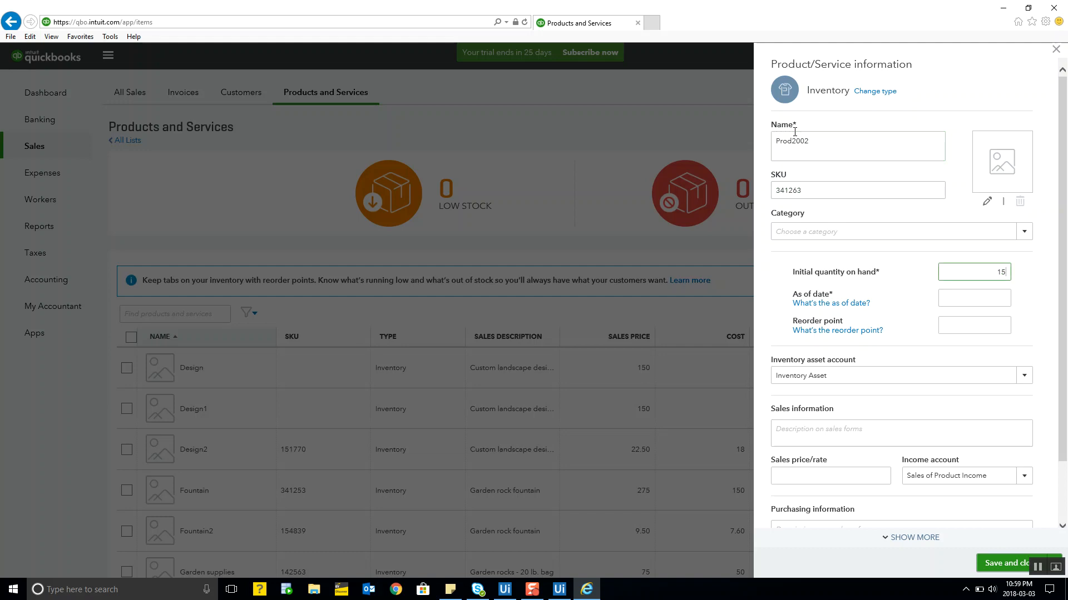
text(02/21/2018)
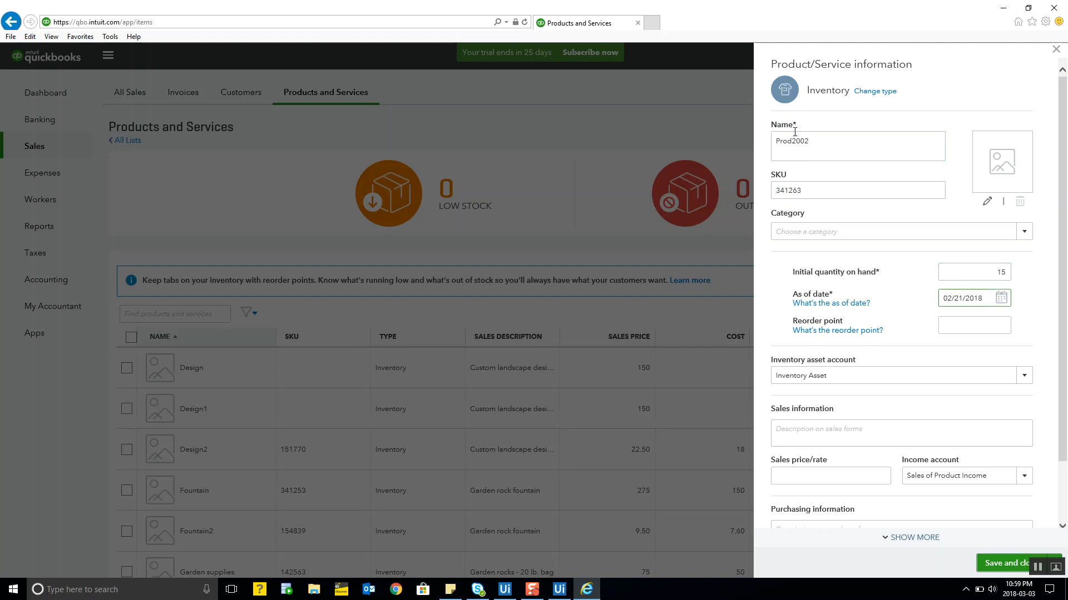
text(Garden rock fountain)
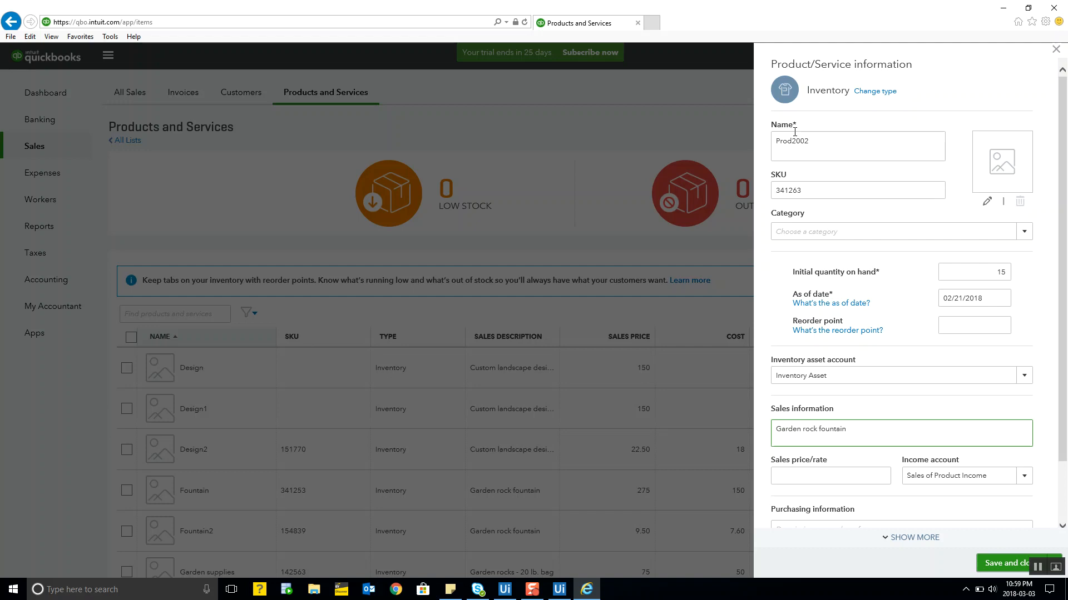
text(275)
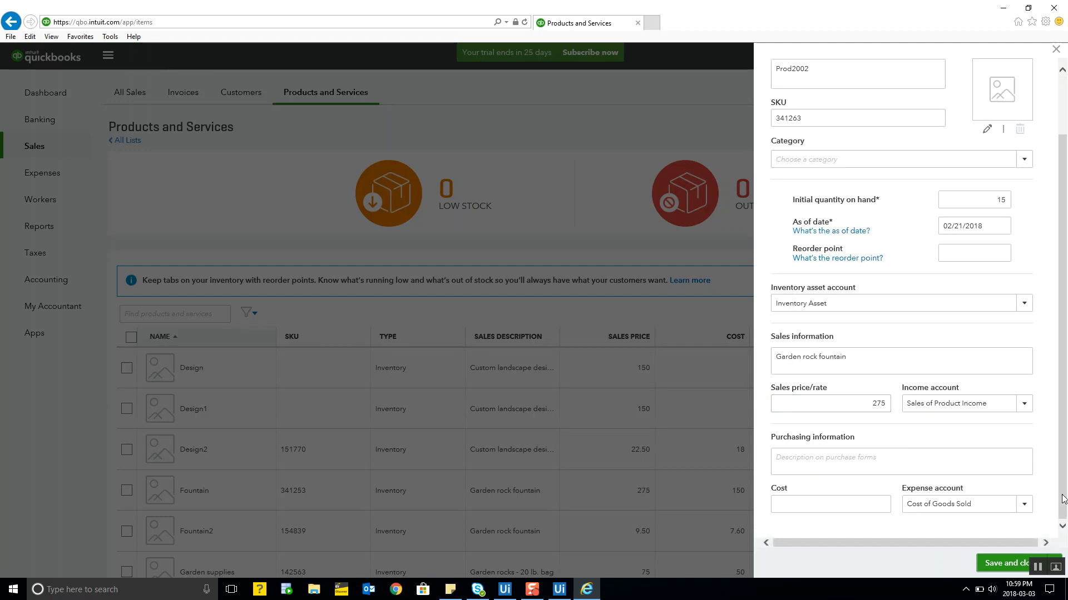
text(Rock fountain)
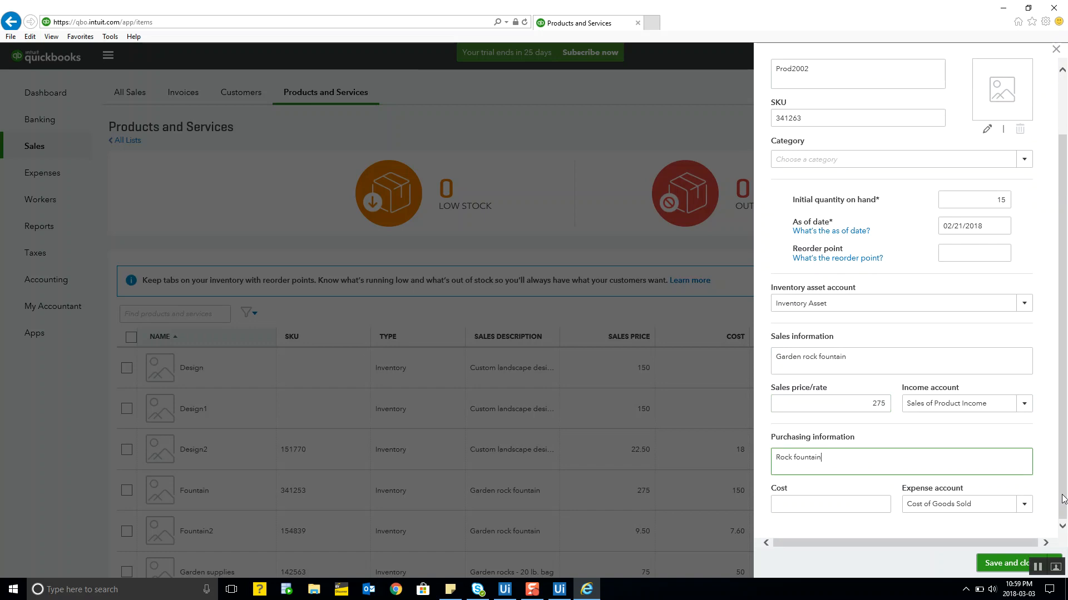
text(150)
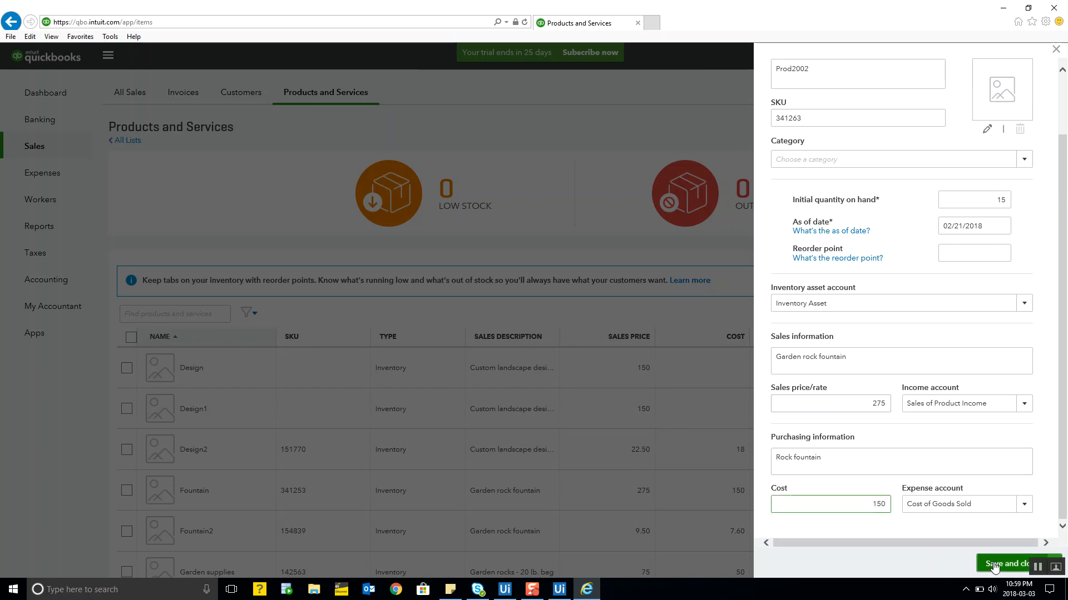
click(1012, 563)
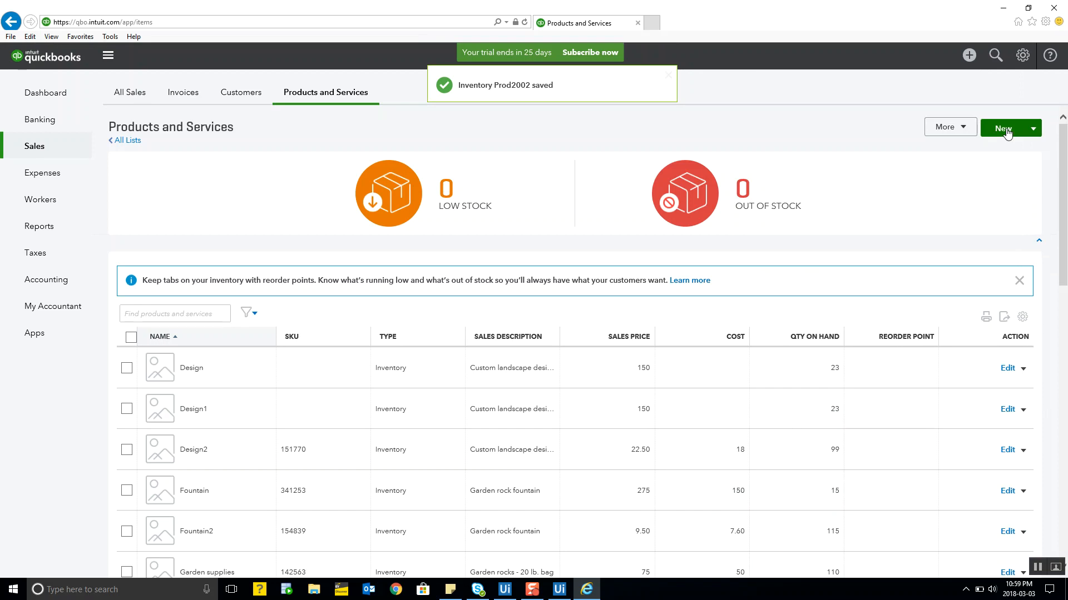
Create inventory item Prod2003: SKU 341269, 45 on hand as of 01/07/2018, Weekly gardening service, price 75, cost 350, and save.
click(1003, 128)
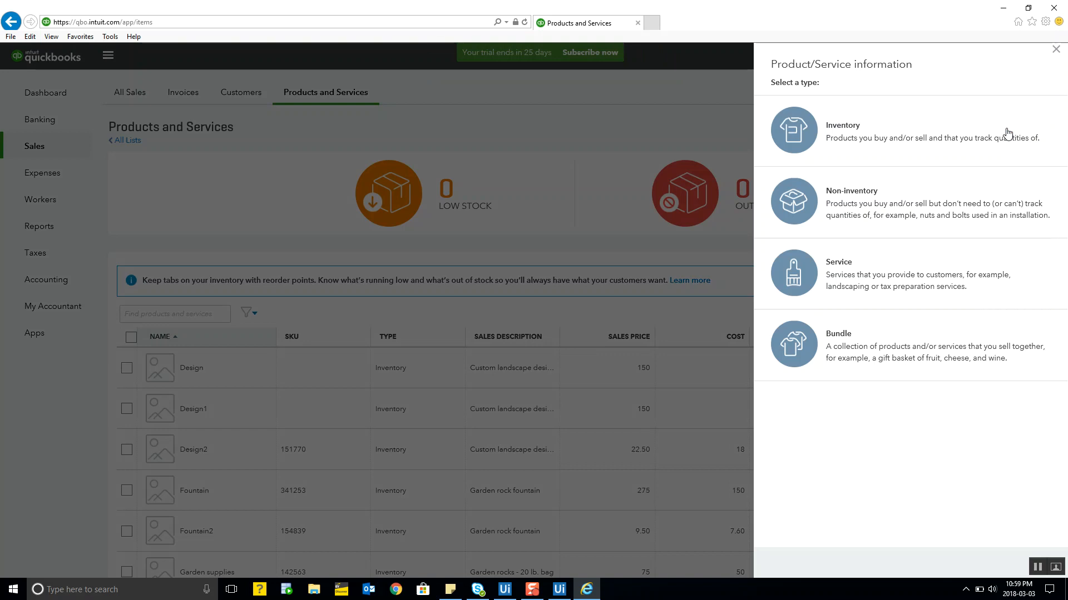
click(843, 132)
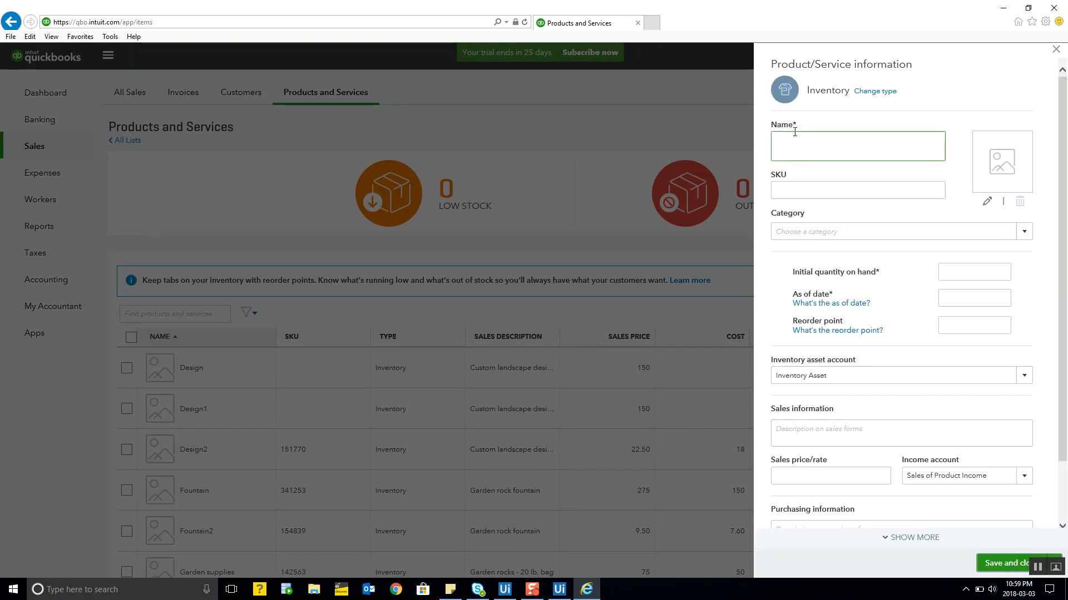
text(Prod2003)
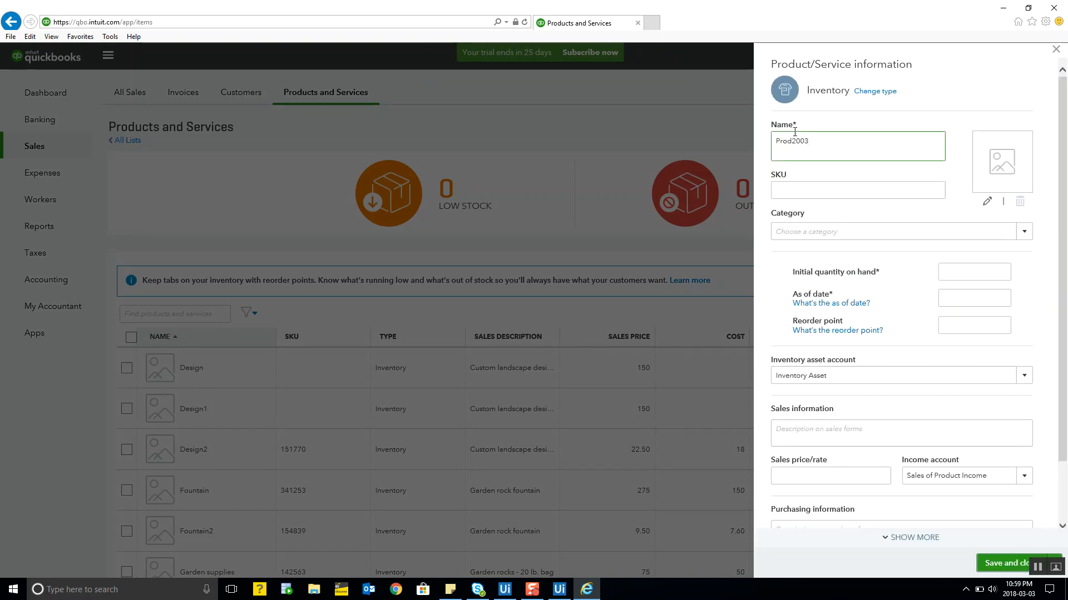
text(341269)
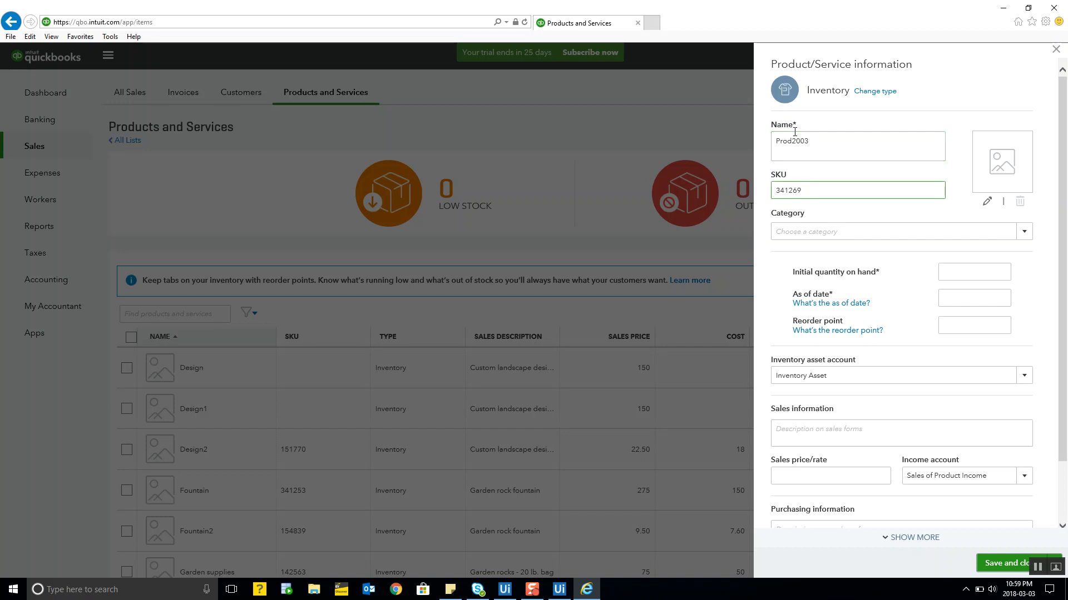
text(45)
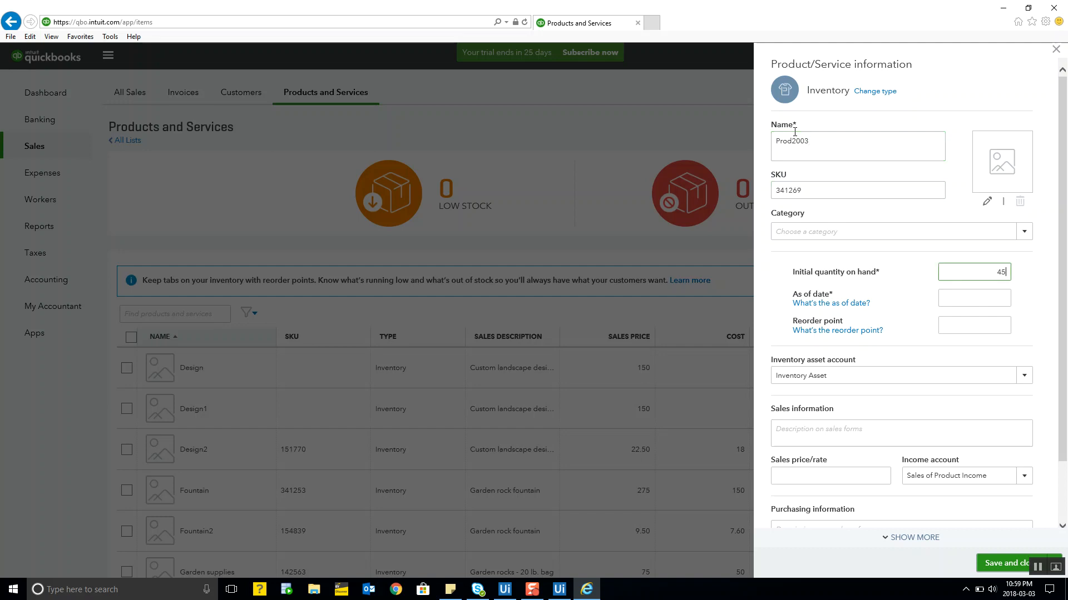
text(01/07/2018)
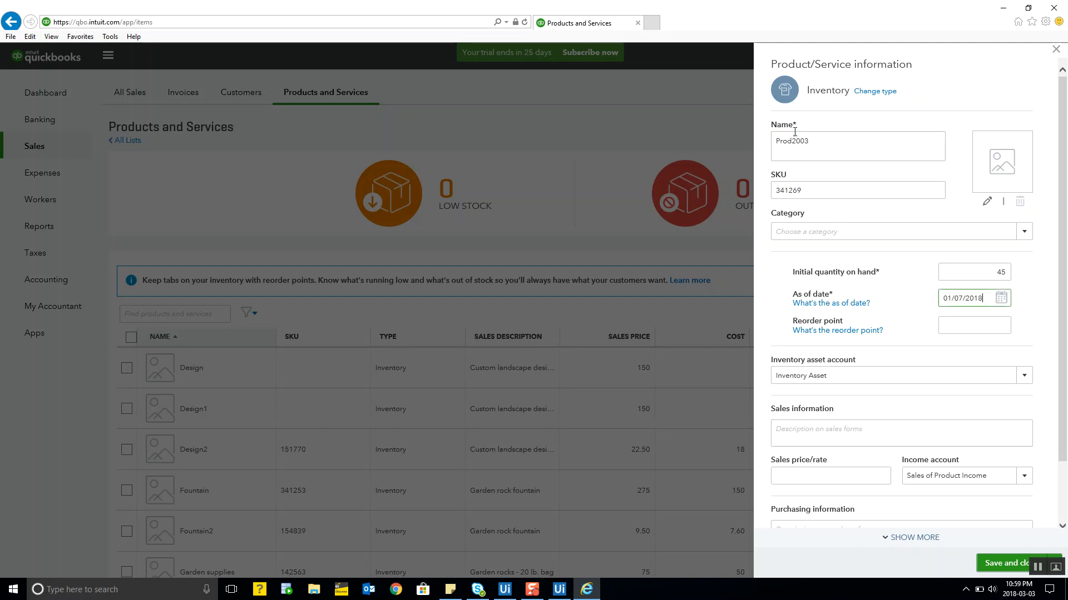
text(Weekly gardening service)
click(831, 476)
text(75)
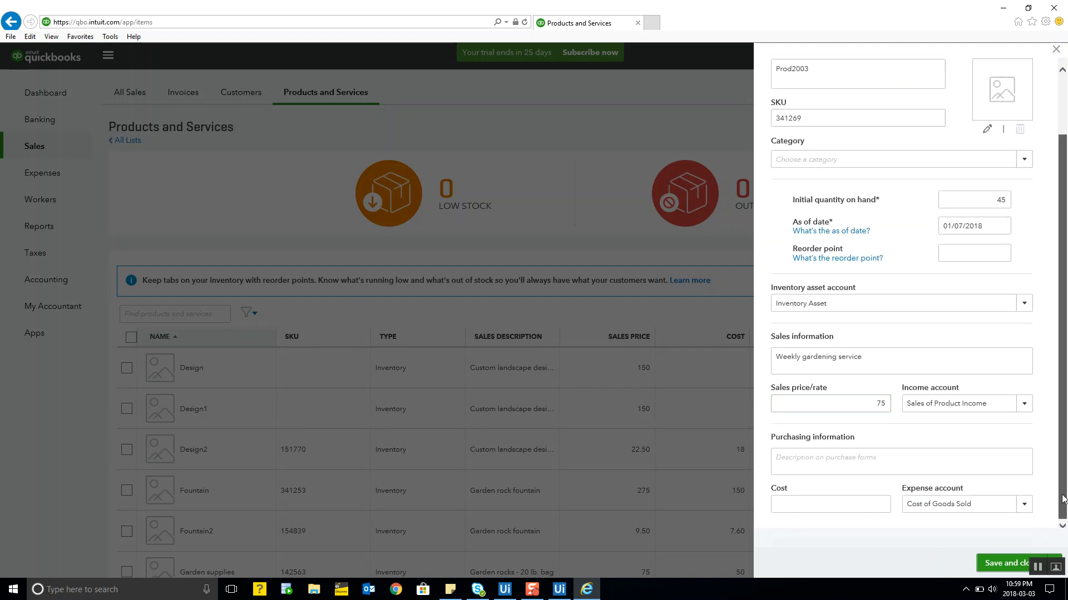
text(Gardening Service)
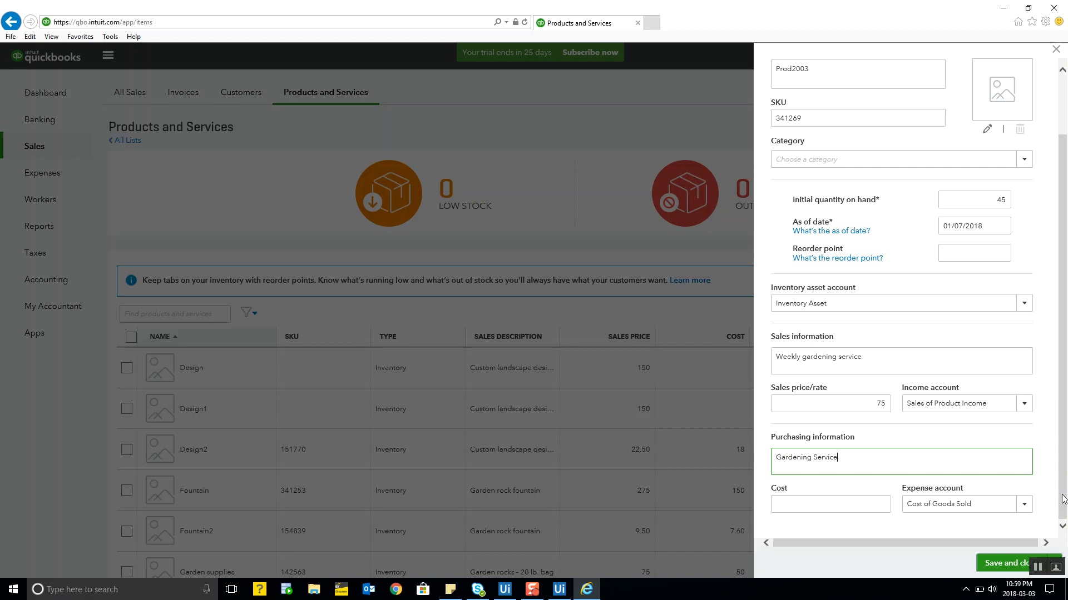
text(350)
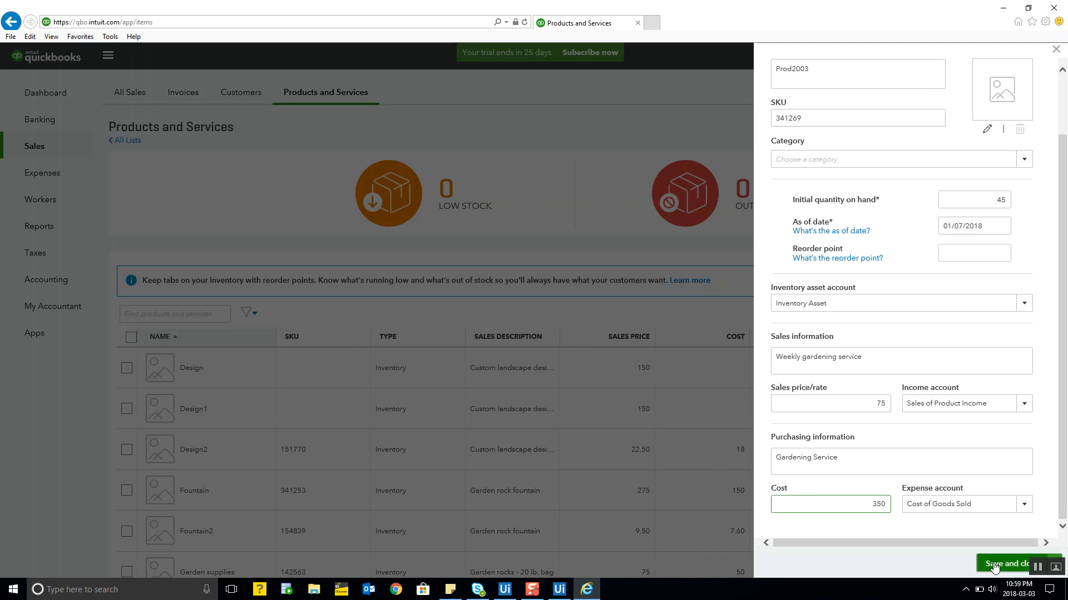
click(1011, 562)
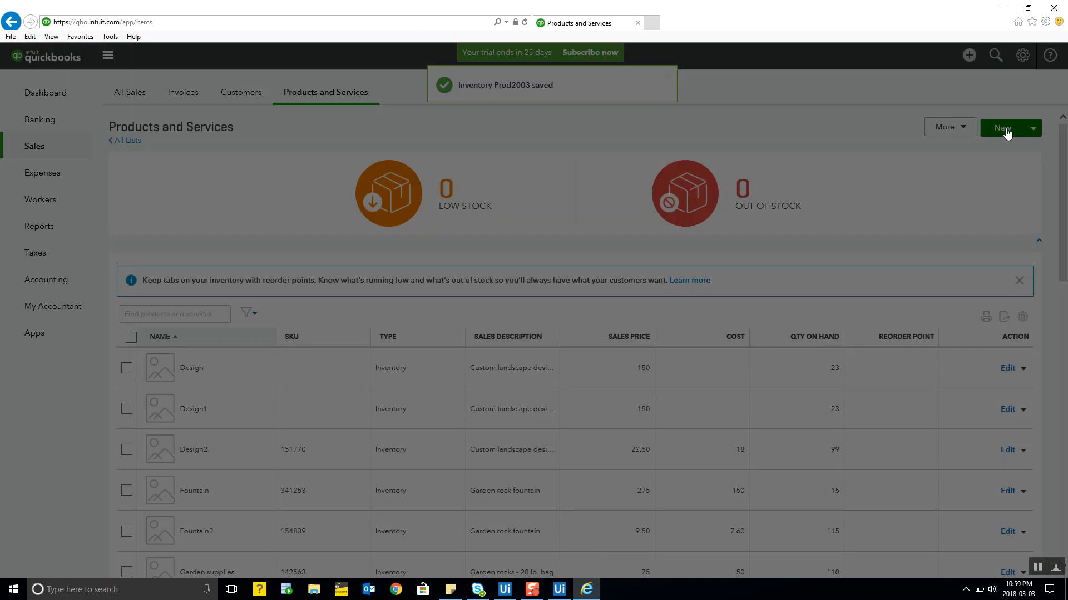
Create inventory item Prod2004: SKU 341275, 110 on hand as of 11/13/2017, Garden rocks - 20 lb. bag, price 75, cost 50, and save.
click(1004, 127)
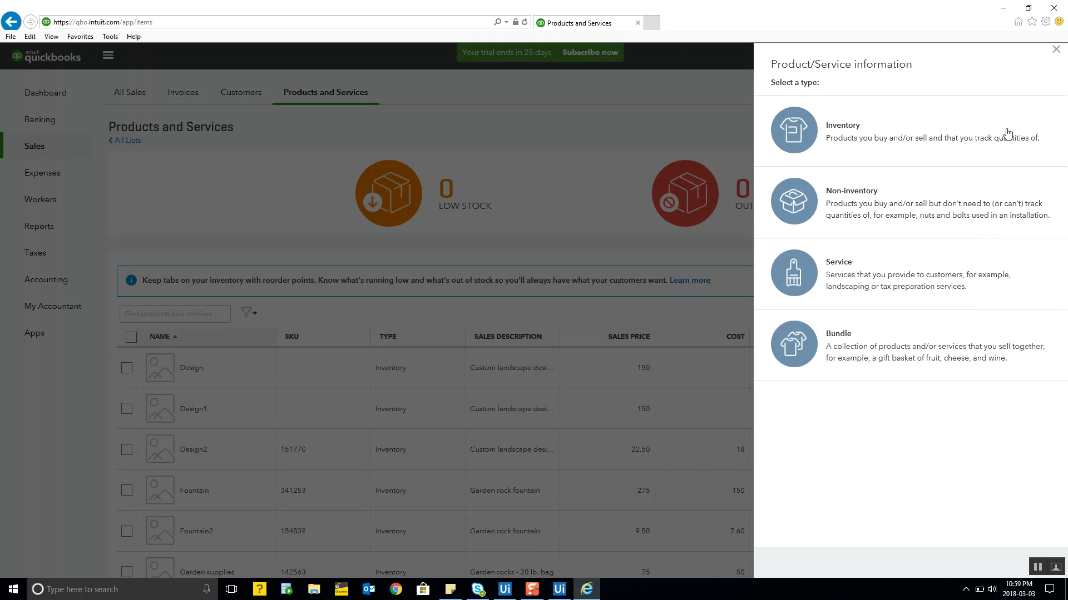
click(842, 130)
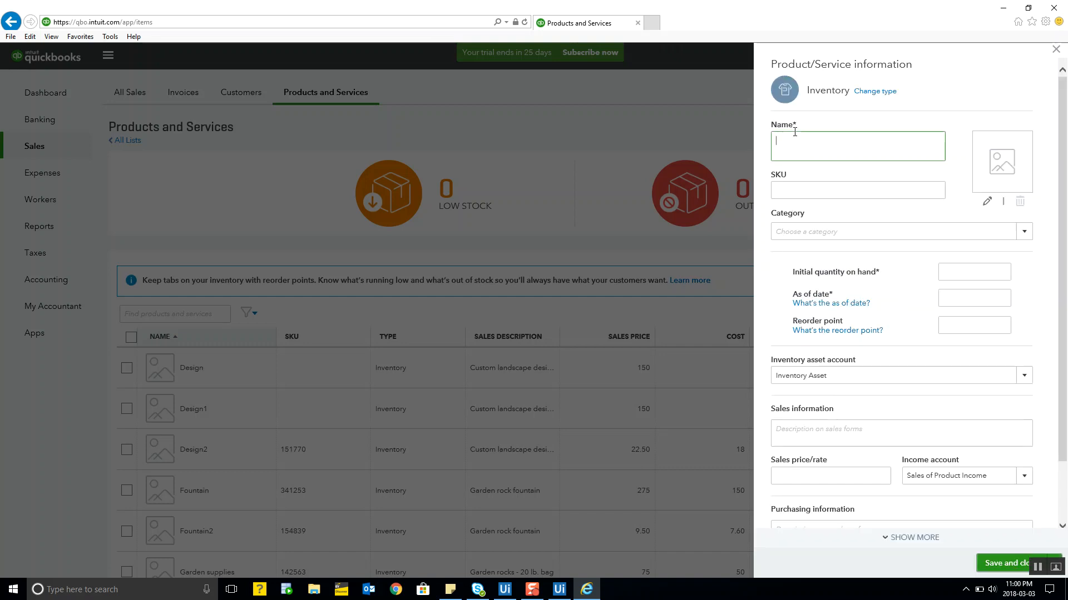
text(Prod2004)
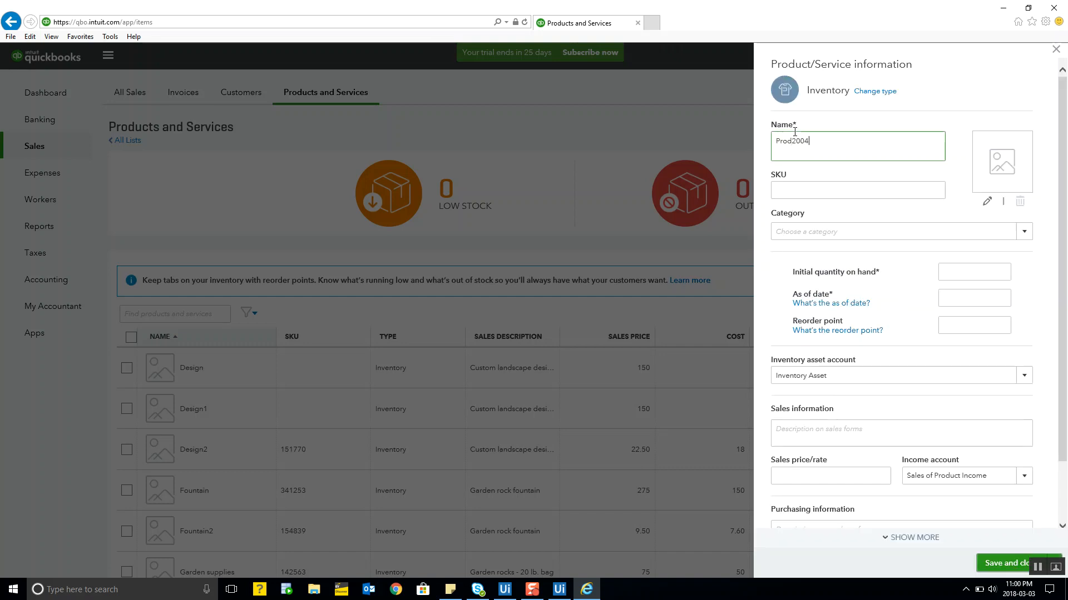
text(341275)
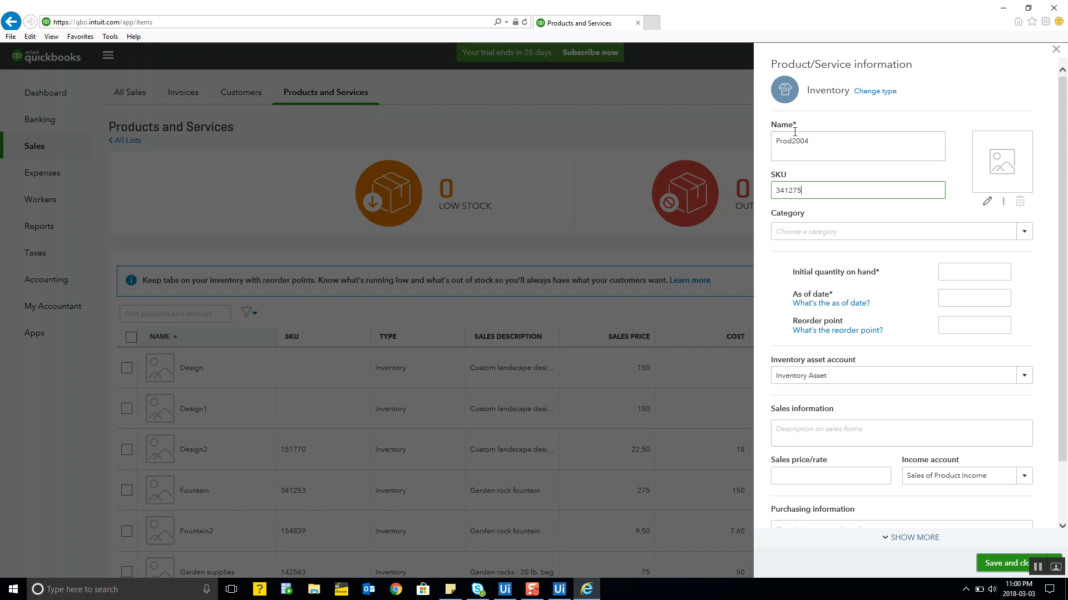
text(110)
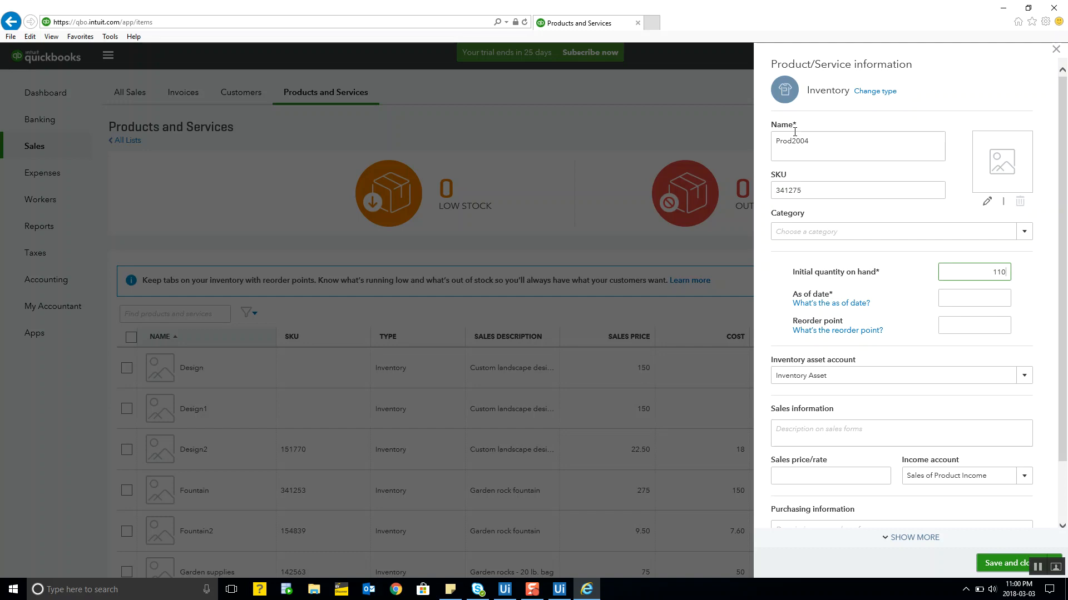
text(11/13/2017)
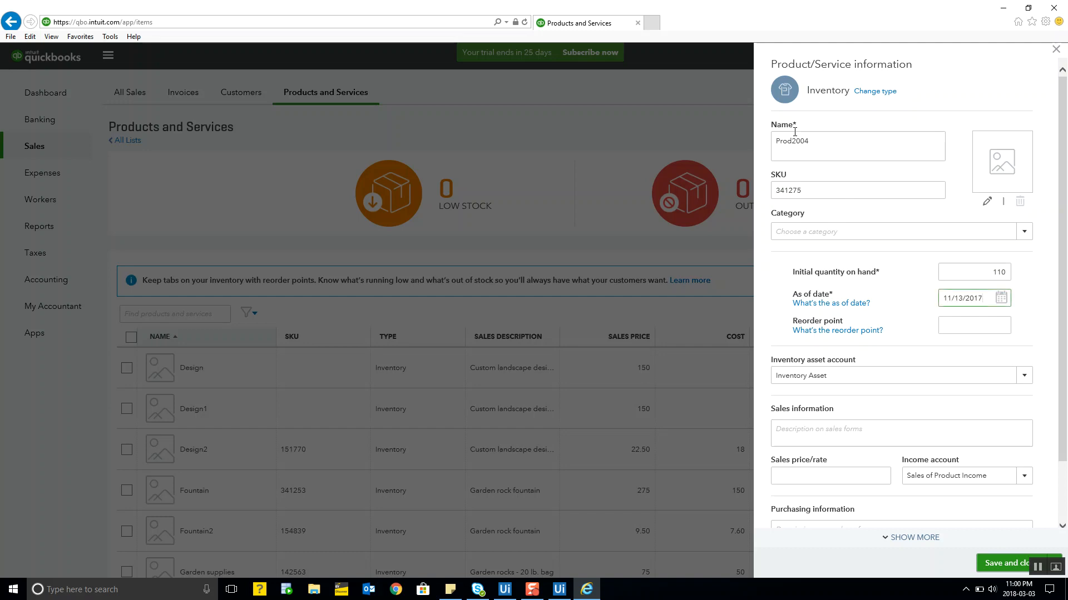
text(Garden rocks - 20 lb. bag)
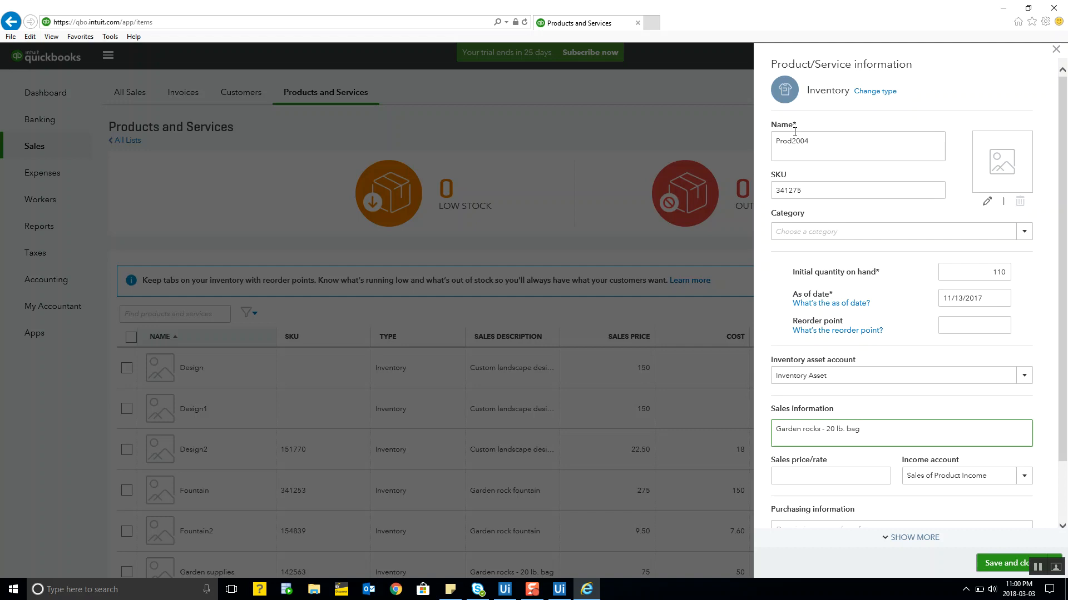
scroll(down, 3)
text(75)
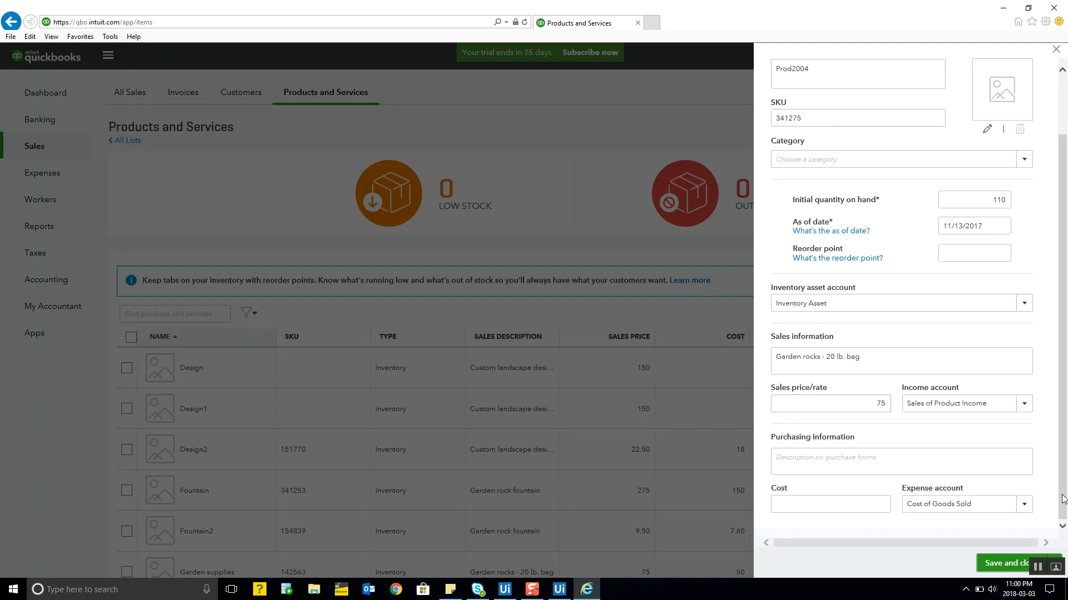
text(Garden rocks - 20 lb. bag)
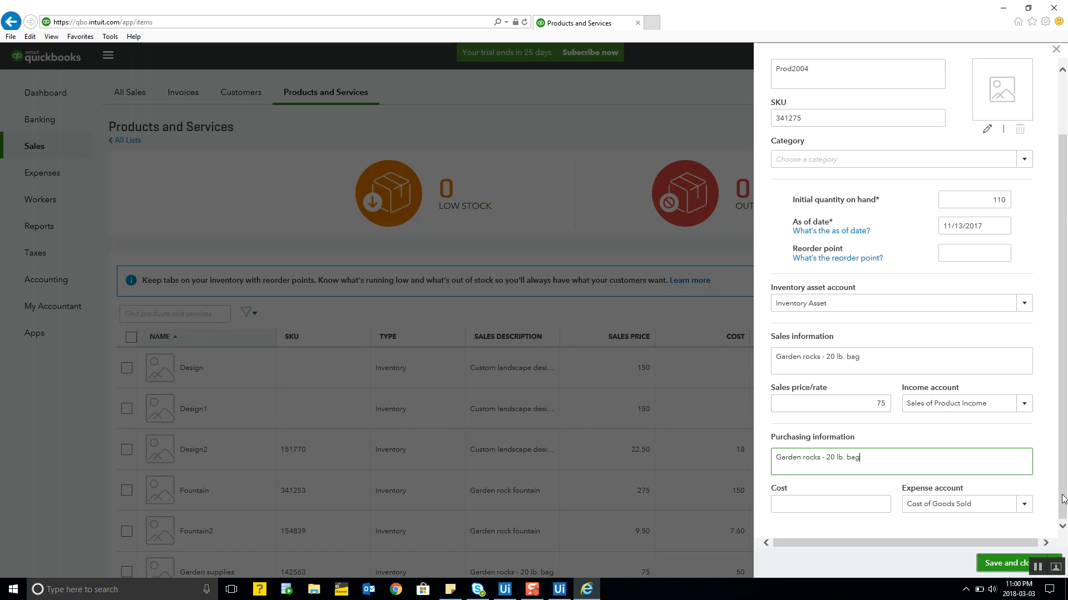
text(50)
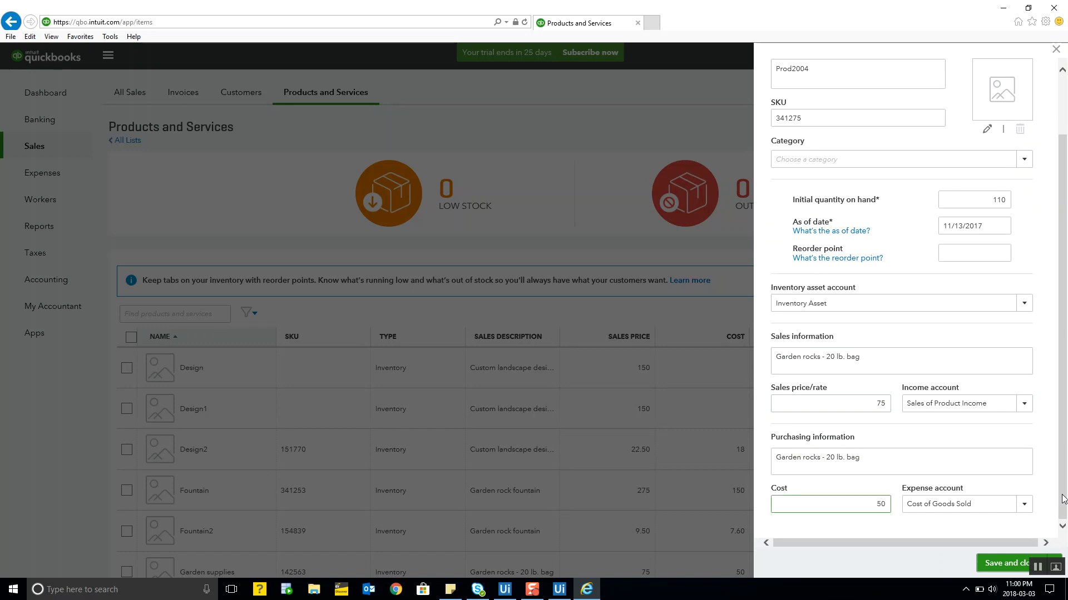
click(1013, 562)
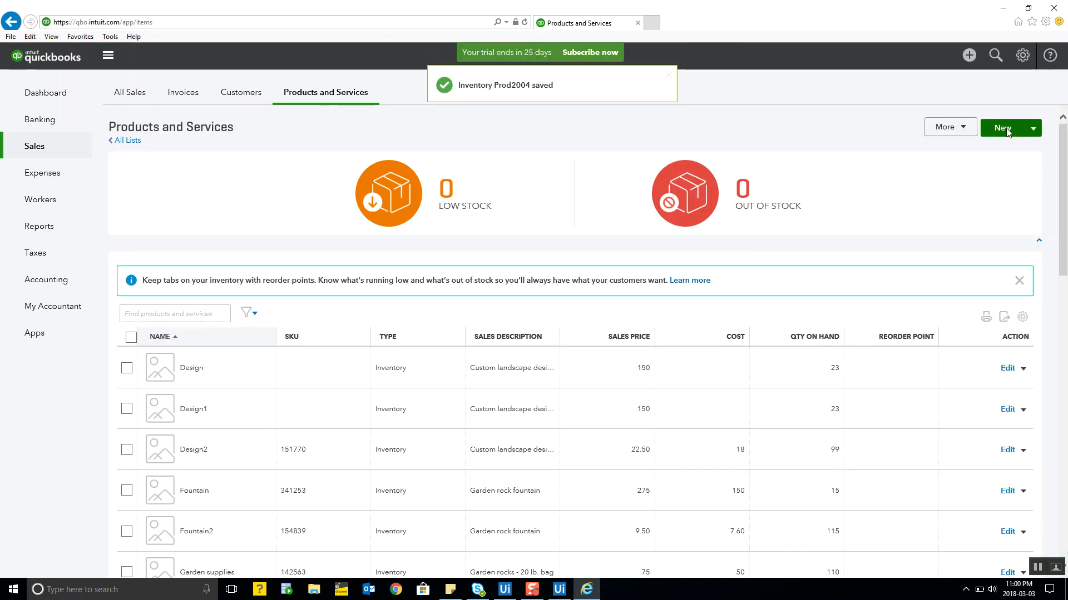
Create inventory item Prod2005: SKU 341281, 67 on hand as of 12/05/2017, Garden soil - 5 lb. bag, price 20, cost 15, and save.
click(1003, 128)
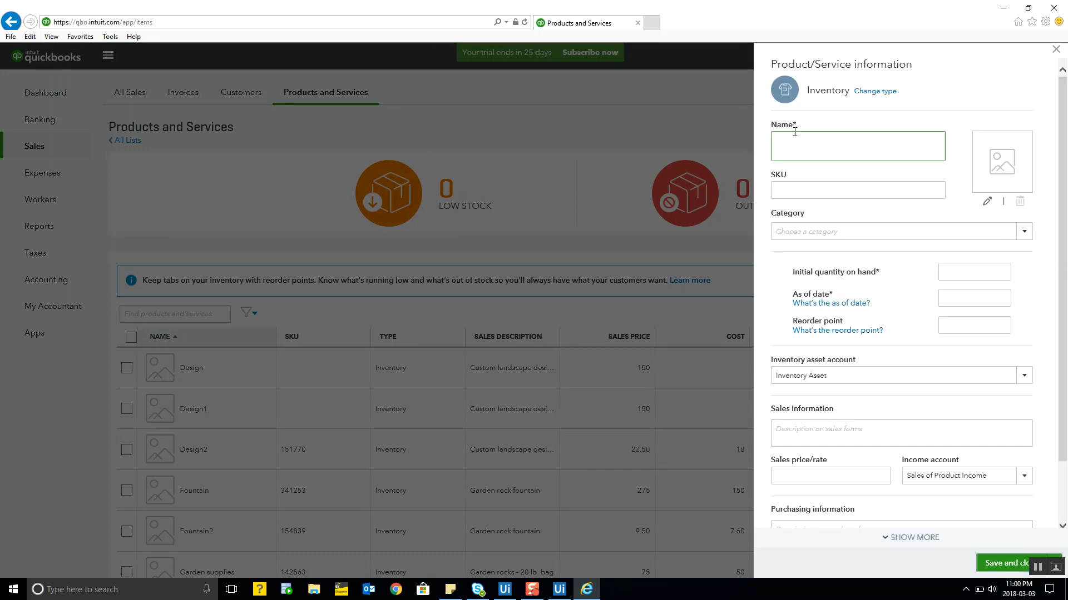
text(Prod2005)
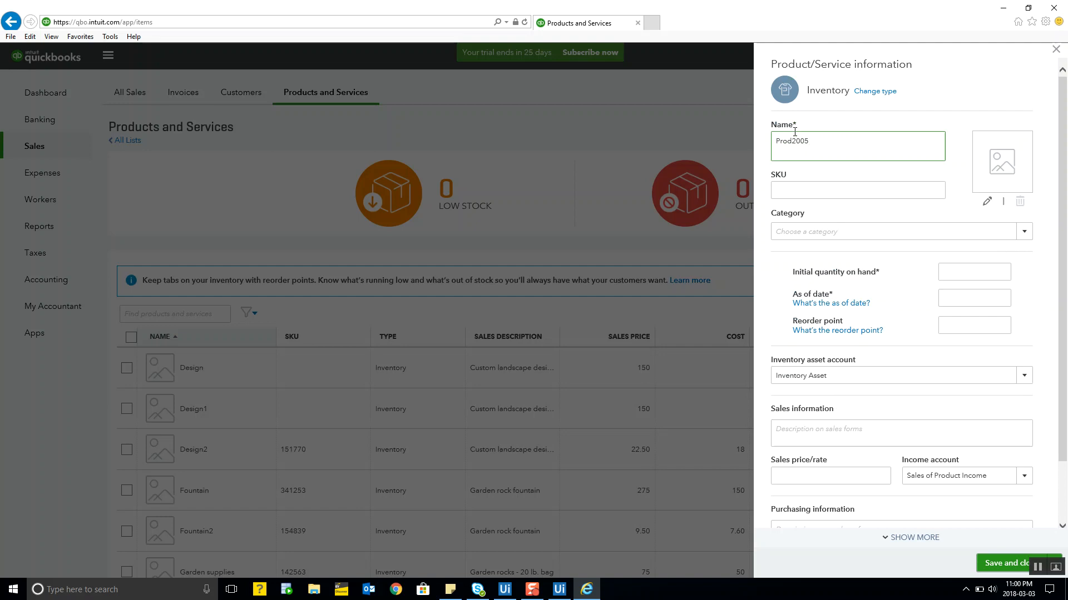
text(341281)
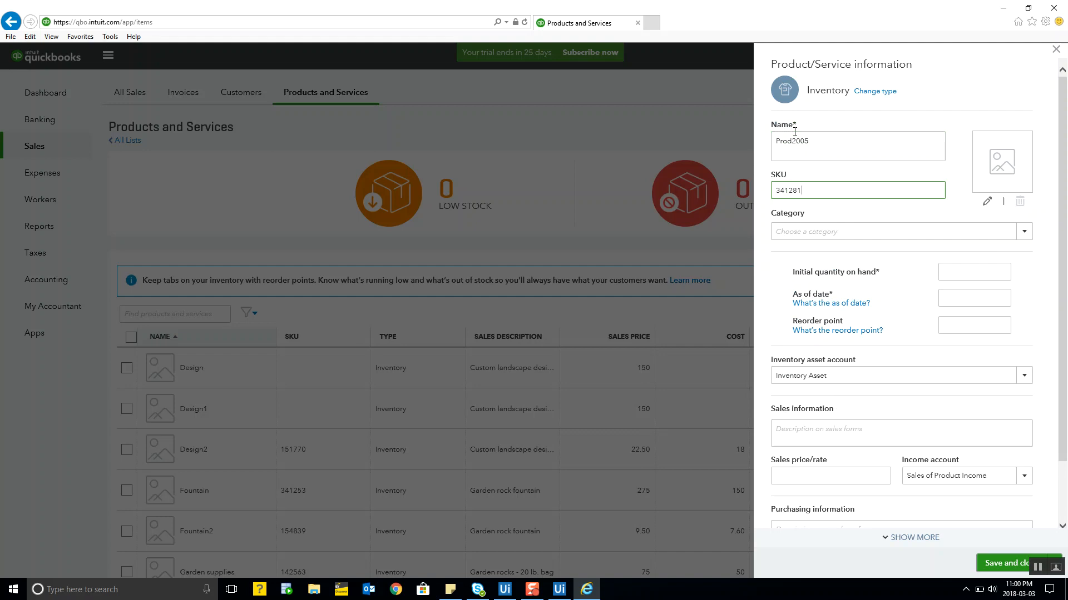
text(67)
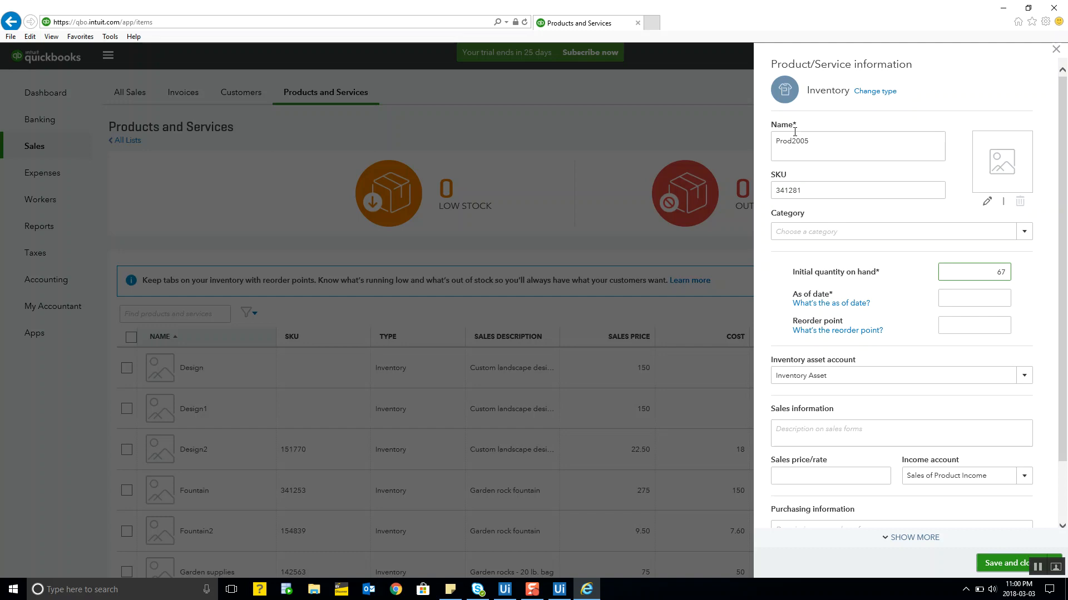
text(12/05/2017)
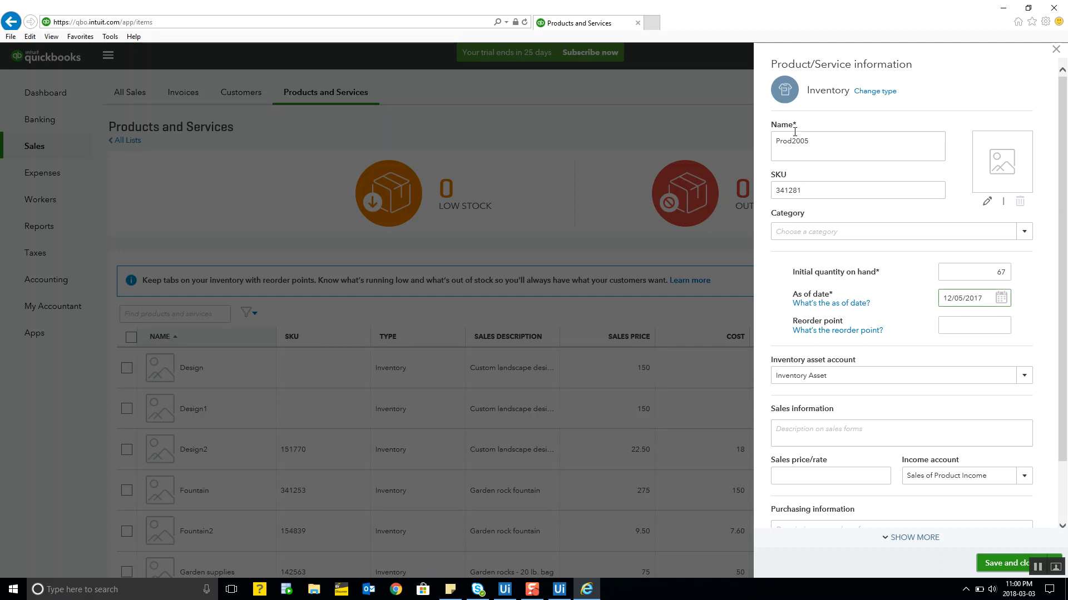
text(Garden soil - 5 lb. bag)
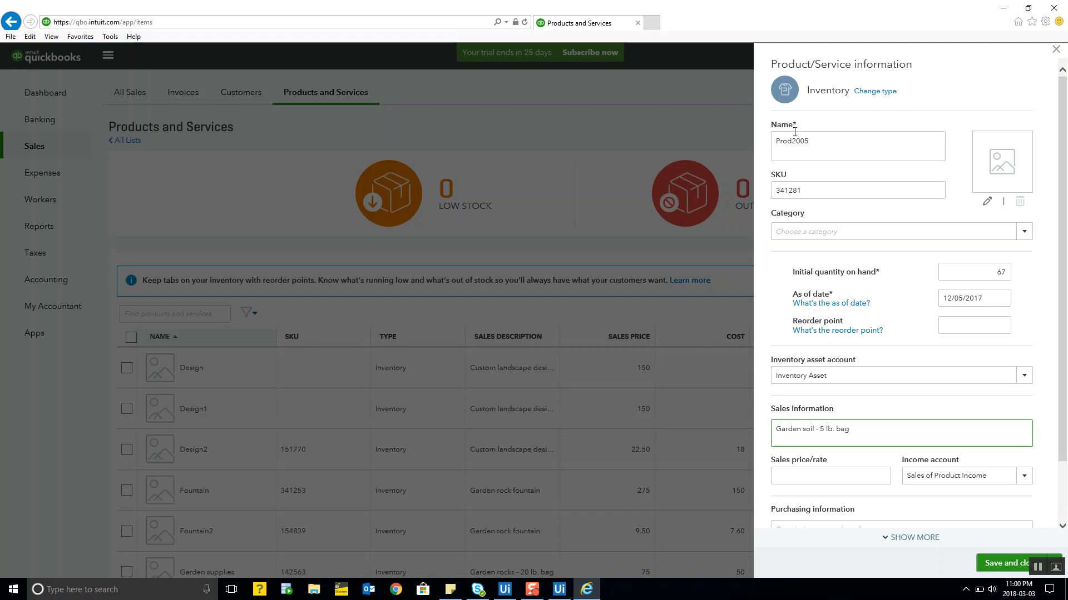
text(20)
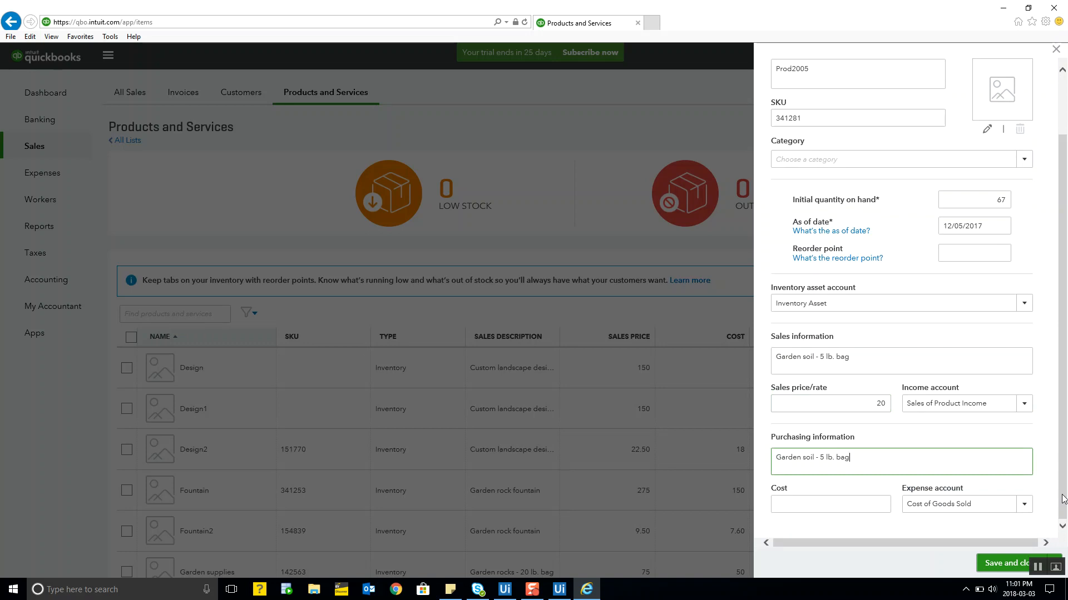
text(15)
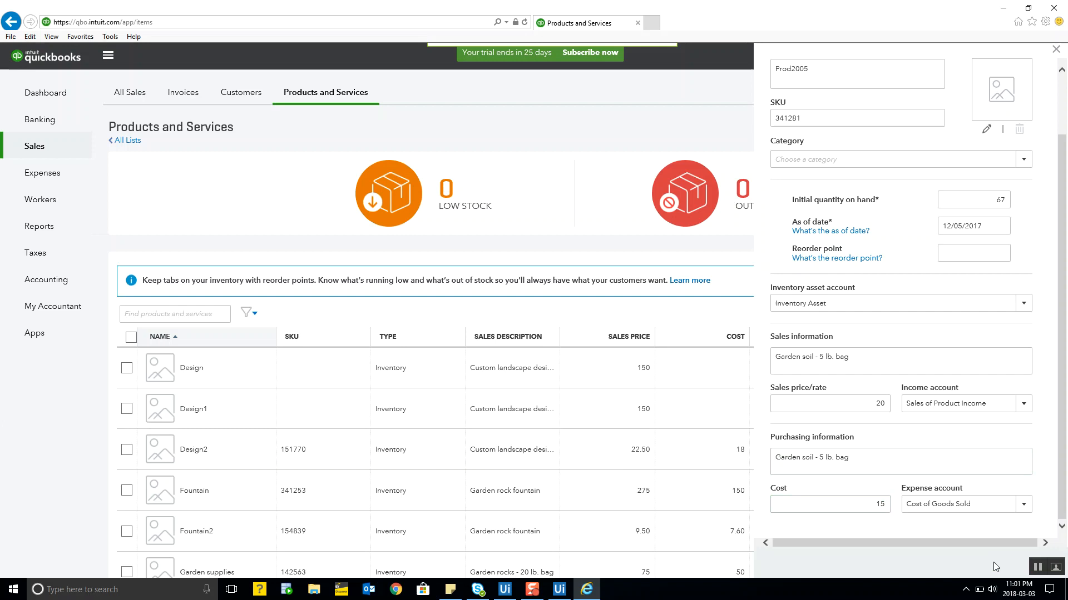
click(505, 590)
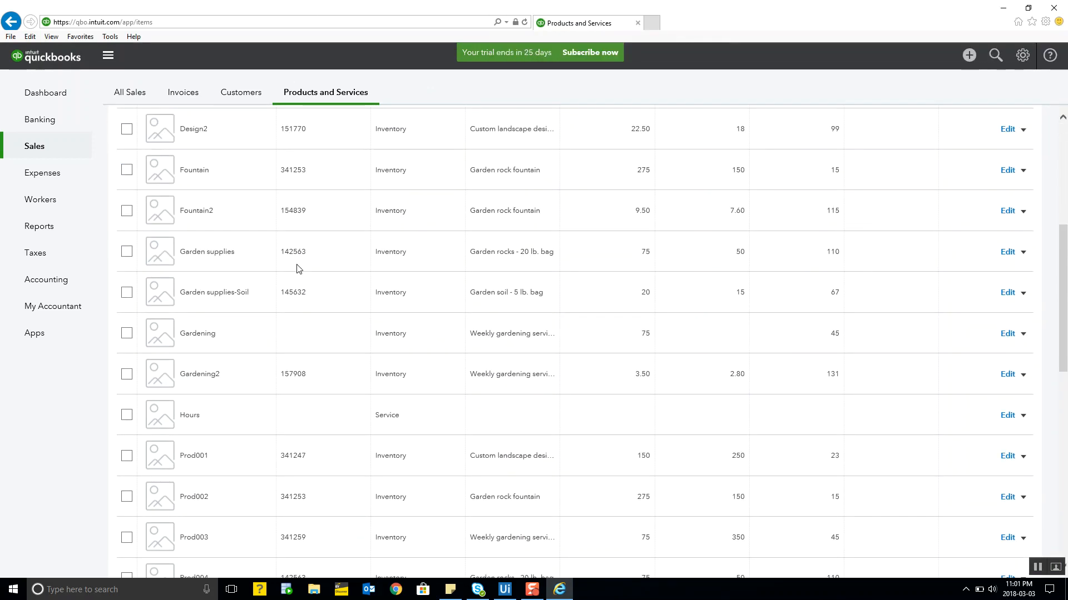
Scroll the Products and Services list to confirm Prod2001–Prod2005, then return to the UiPath workflow.
scroll(down, 3)
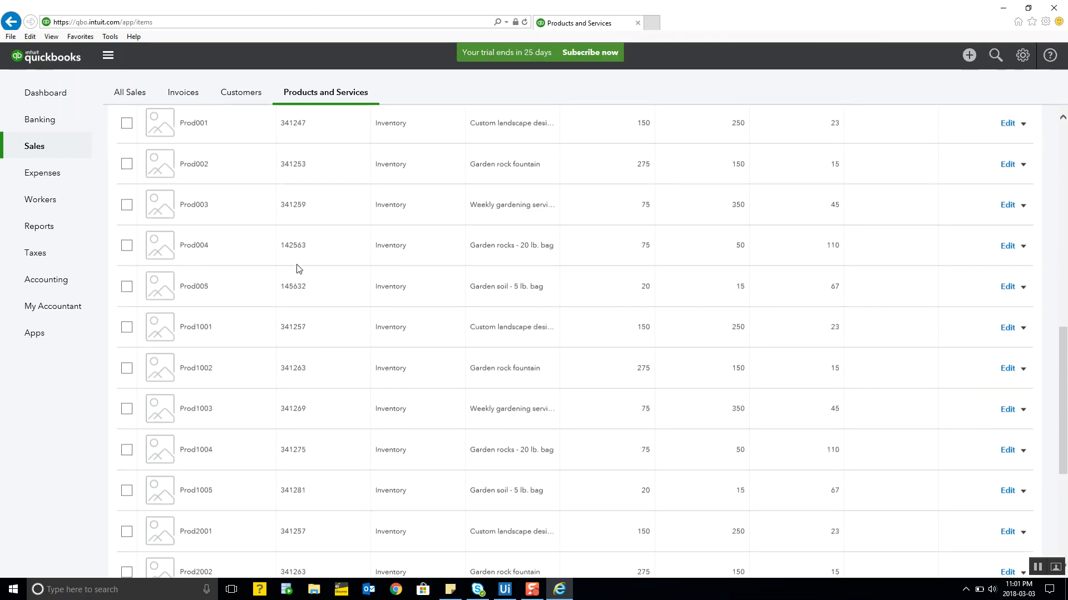
scroll(down, 3)
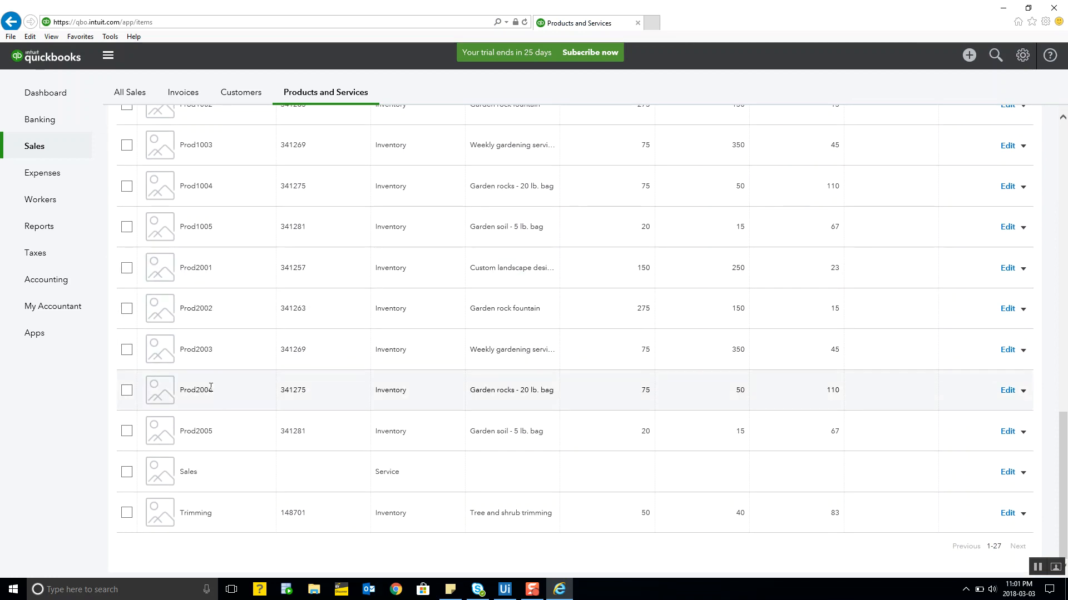
double_click(195, 431)
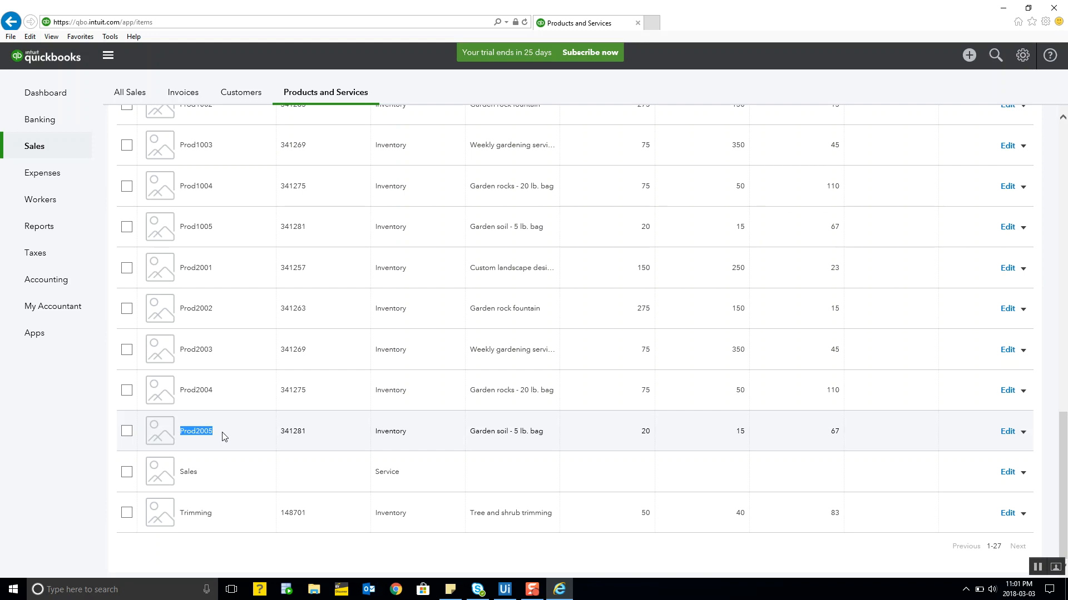
mouse_move(331, 164)
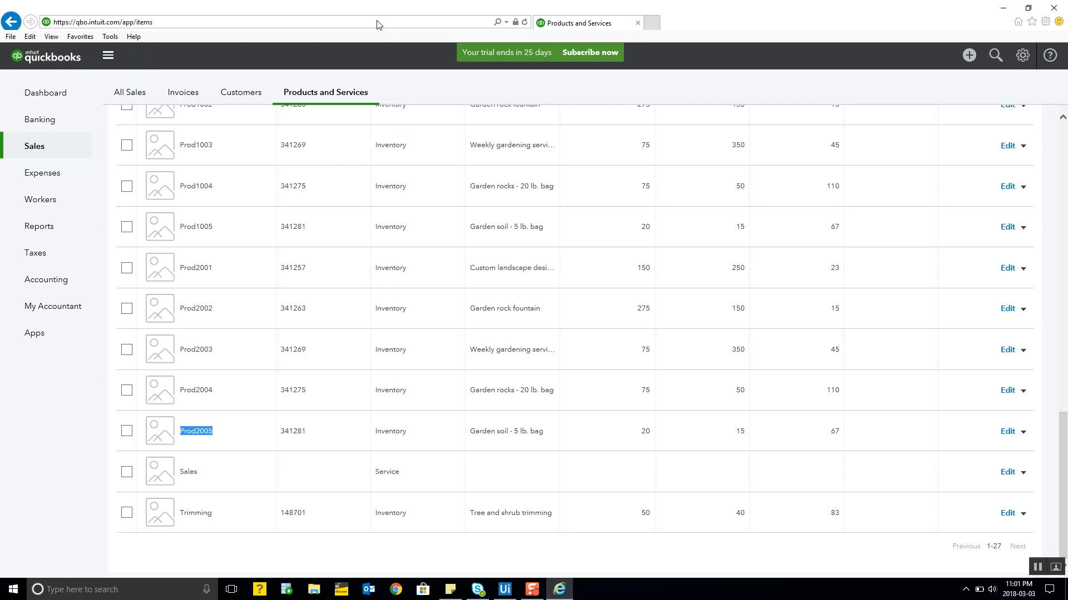
click(505, 589)
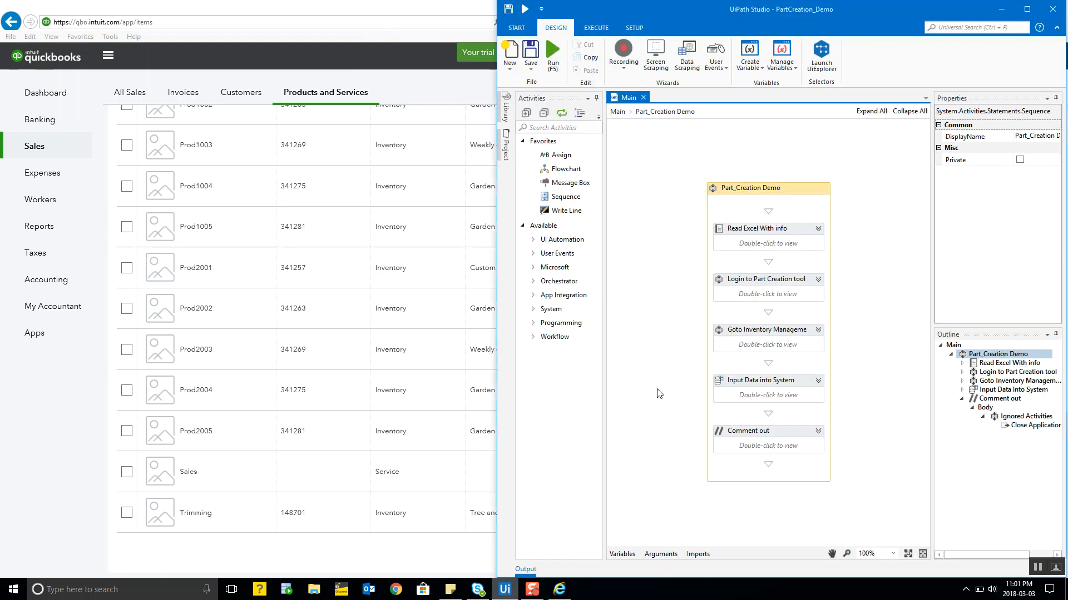
mouse_move(794, 376)
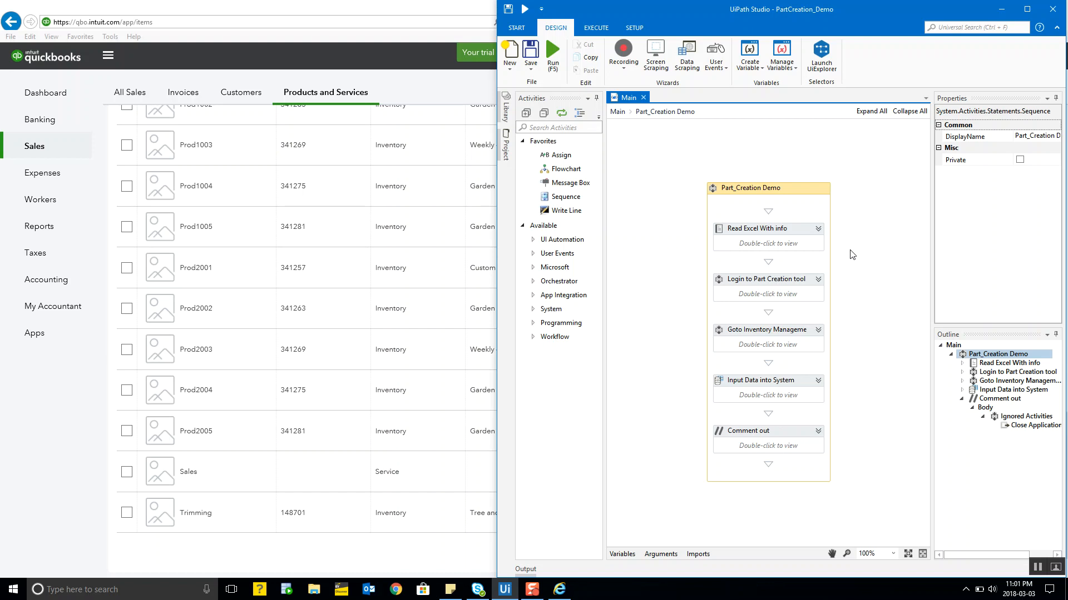
mouse_move(826, 238)
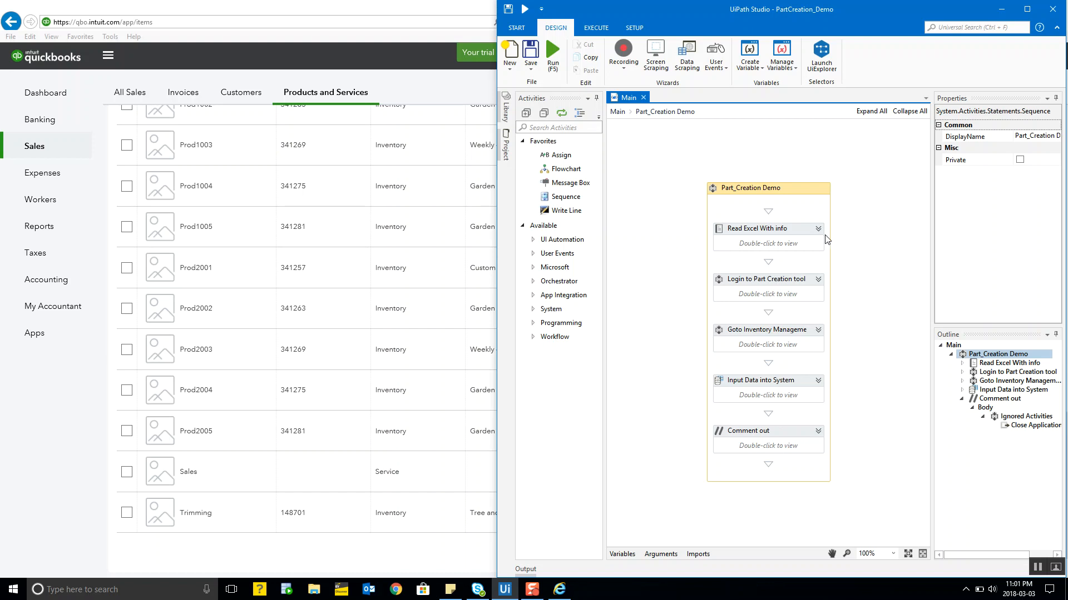
Select the Goto Inventory Management activity, then minimize UiPath Studio to show the product list.
click(765, 329)
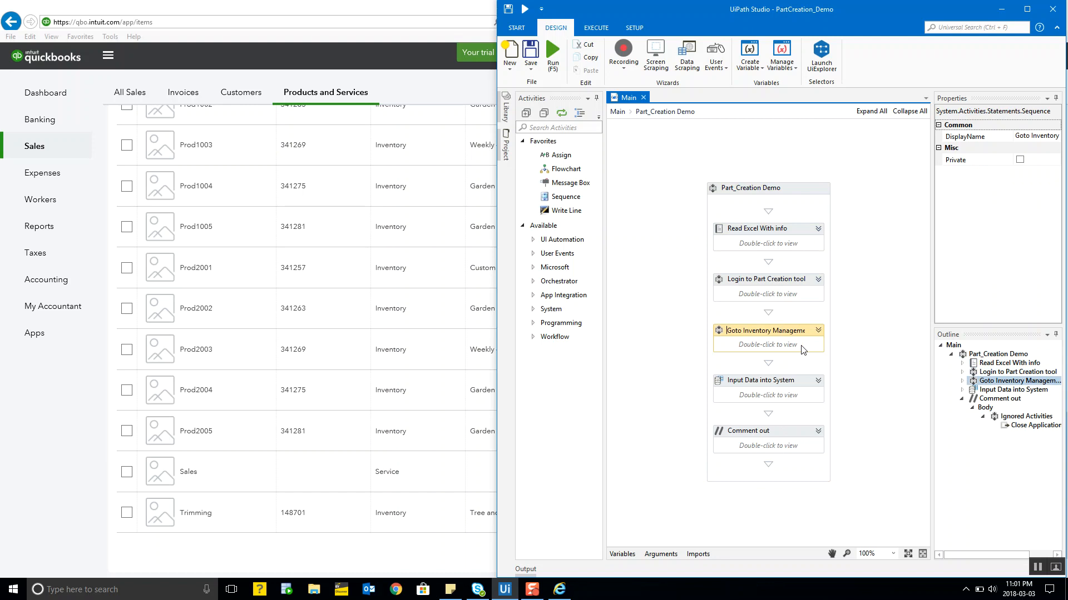
click(761, 431)
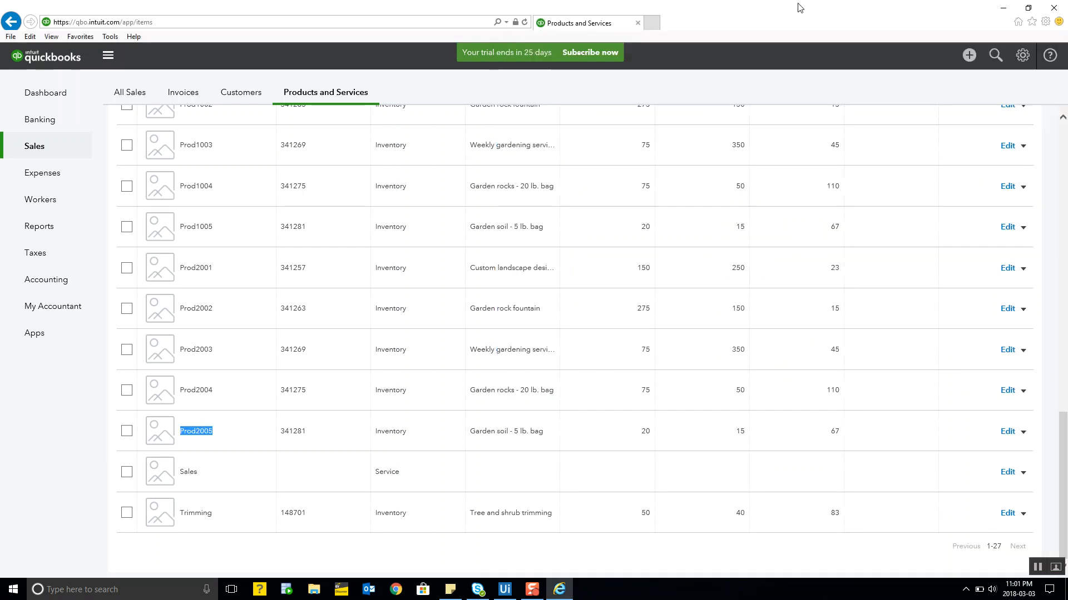
Close the QuickBooks Internet Explorer window, leaving the Part_Creation Demo workflow open.
click(504, 589)
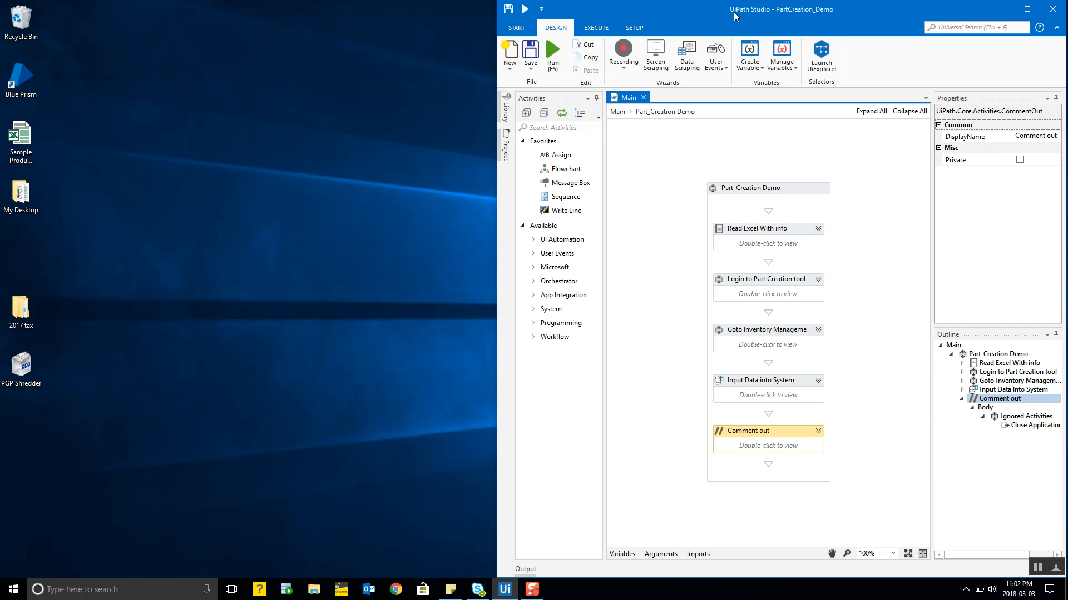
mouse_move(578, 405)
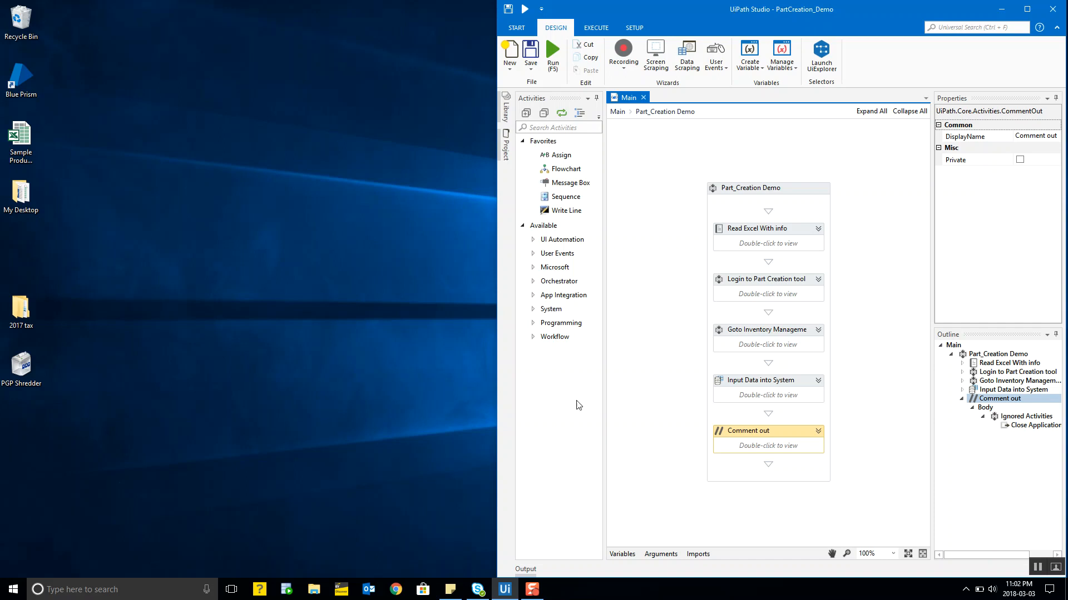